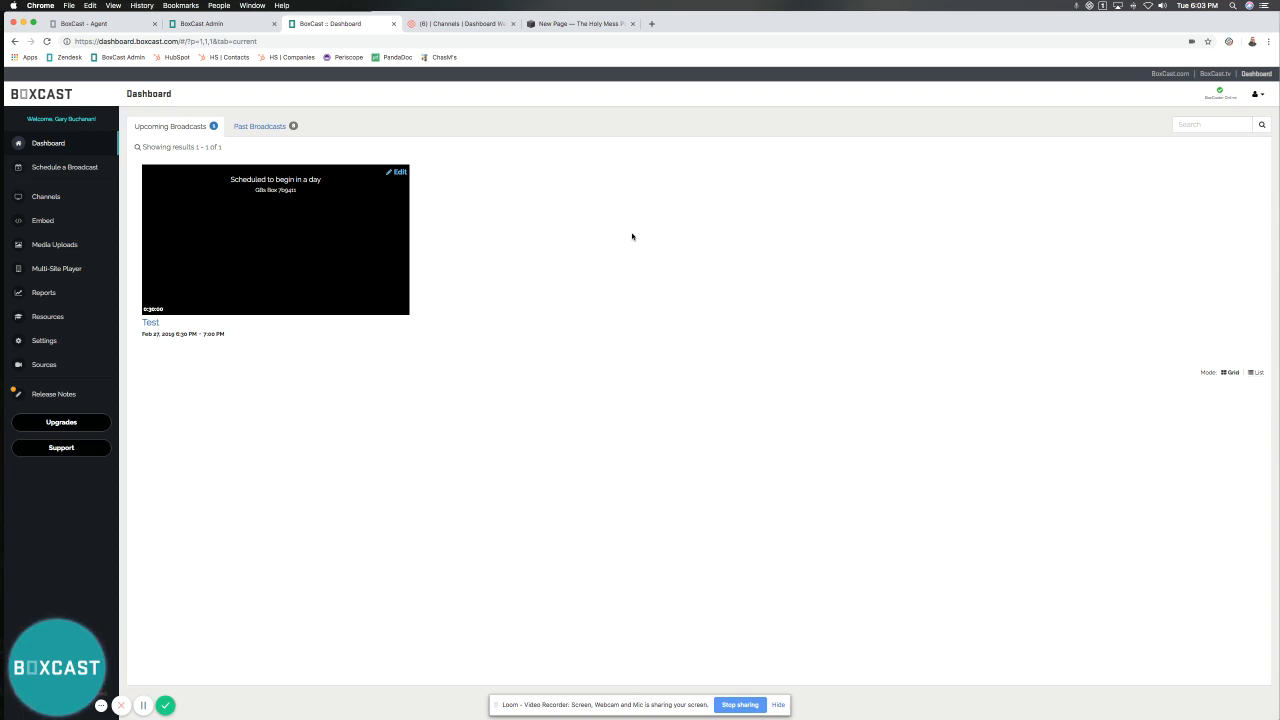
mouse_move(335, 298)
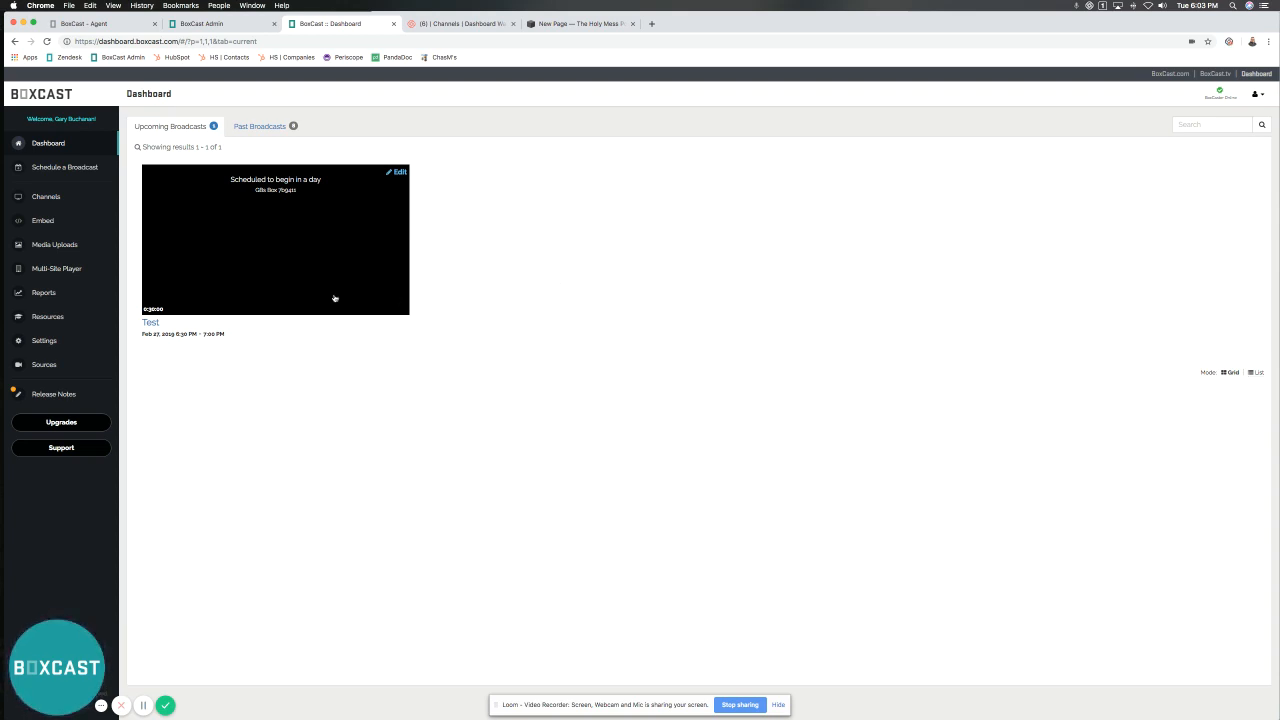
Open the Embed Code Generator from the sidebar to get JavaScript code for all broadcasts.
left_click(43, 220)
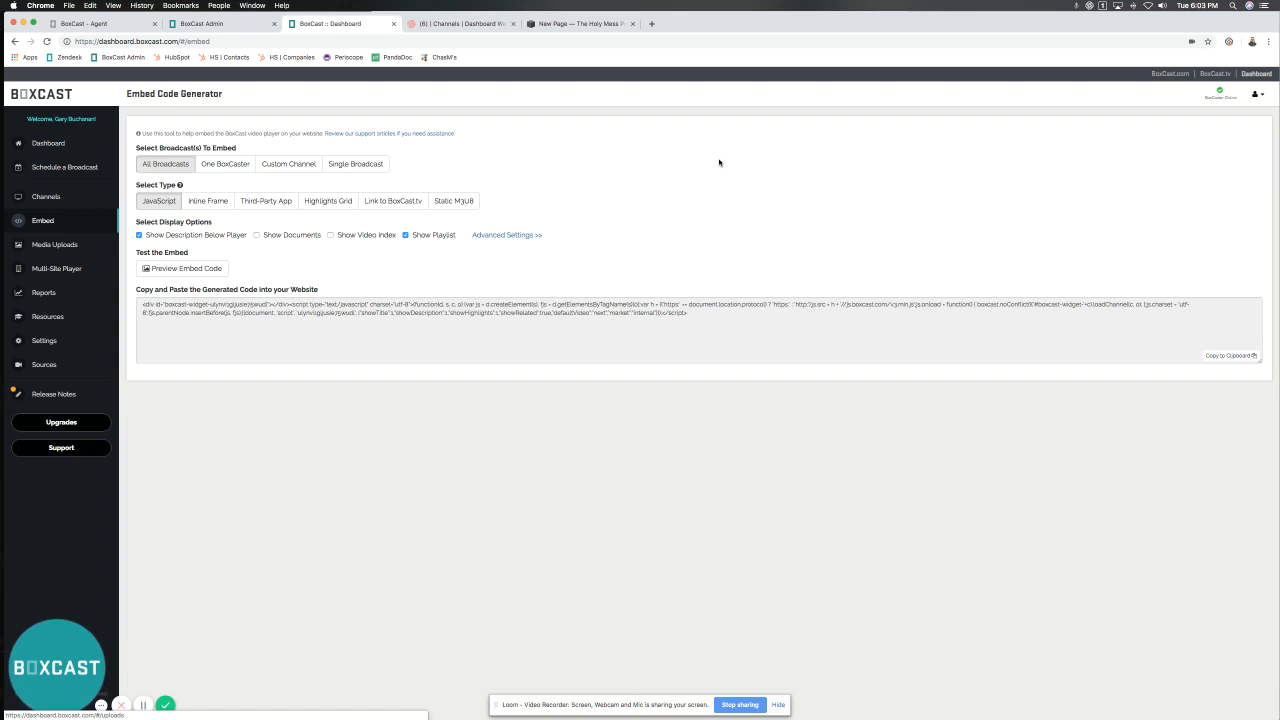
mouse_move(668, 157)
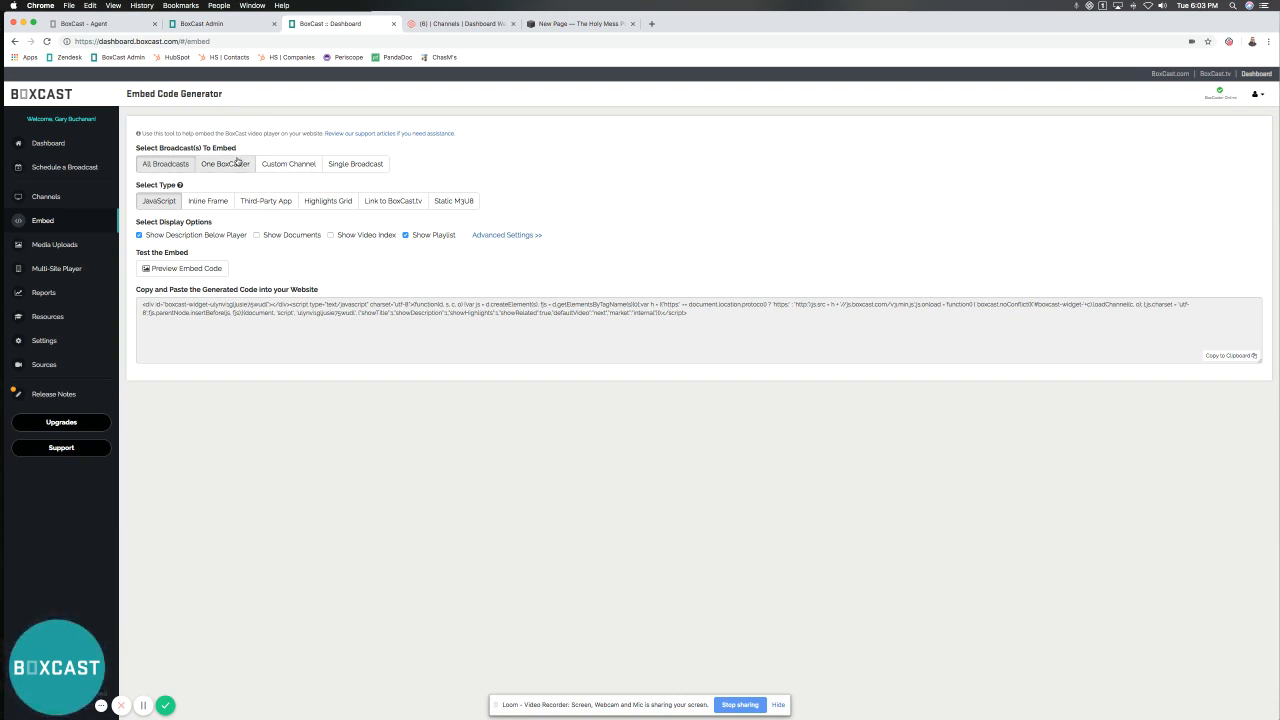
mouse_move(246, 148)
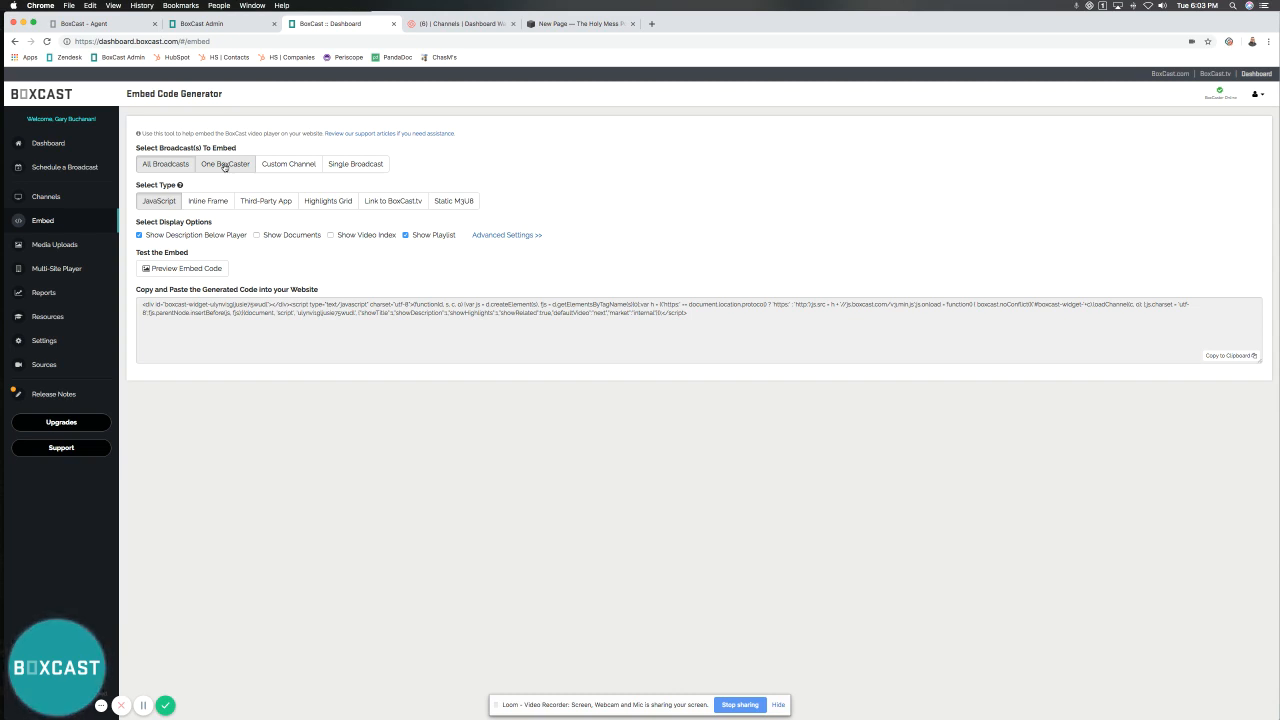
left_click(288, 163)
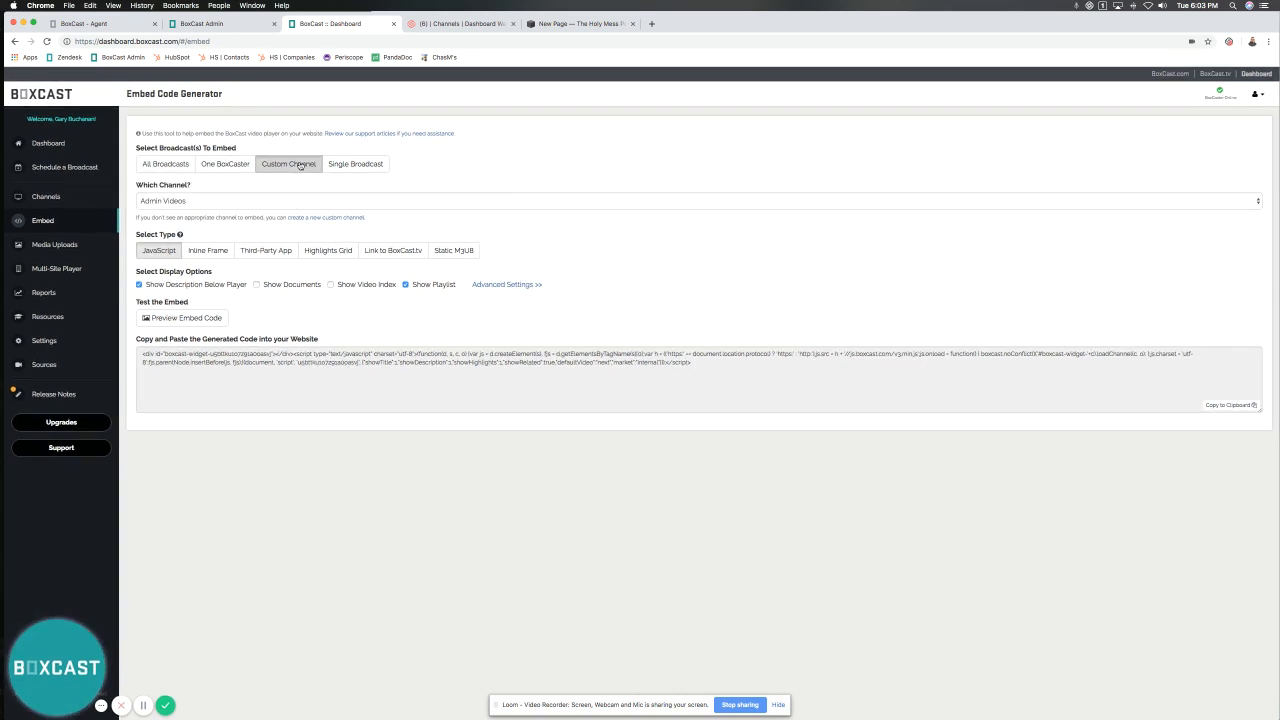
left_click(697, 201)
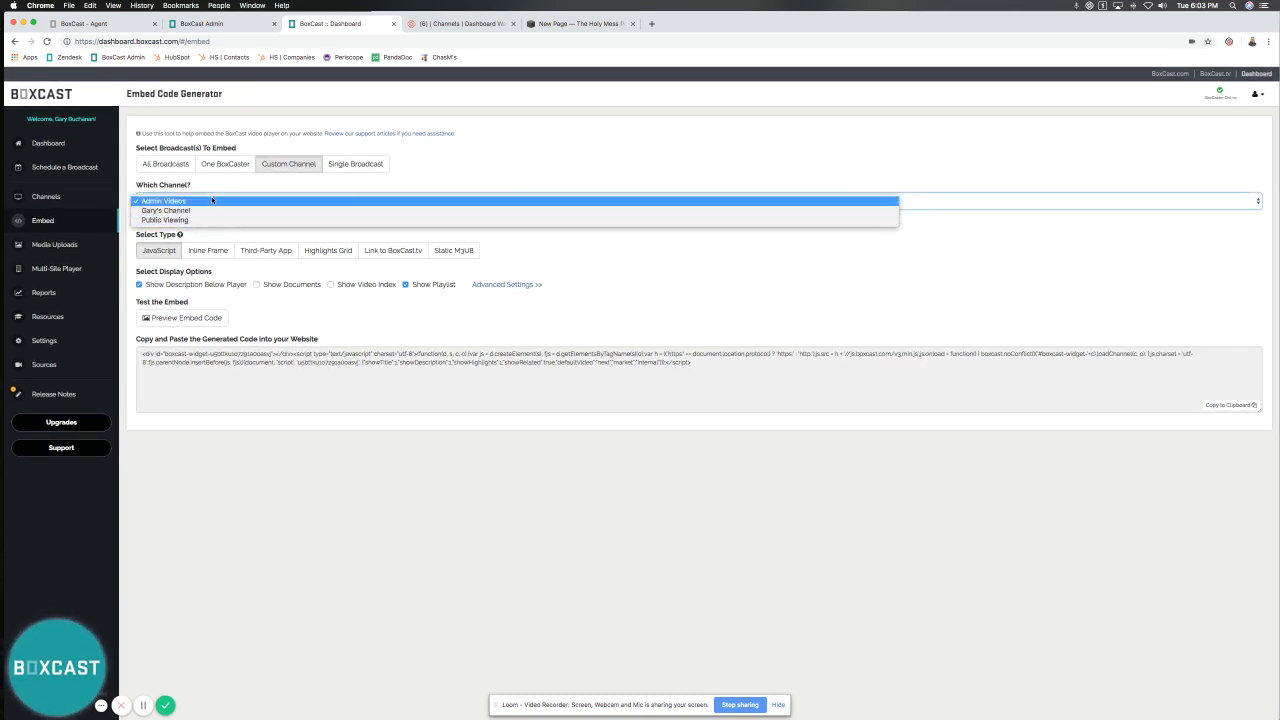
left_click(166, 210)
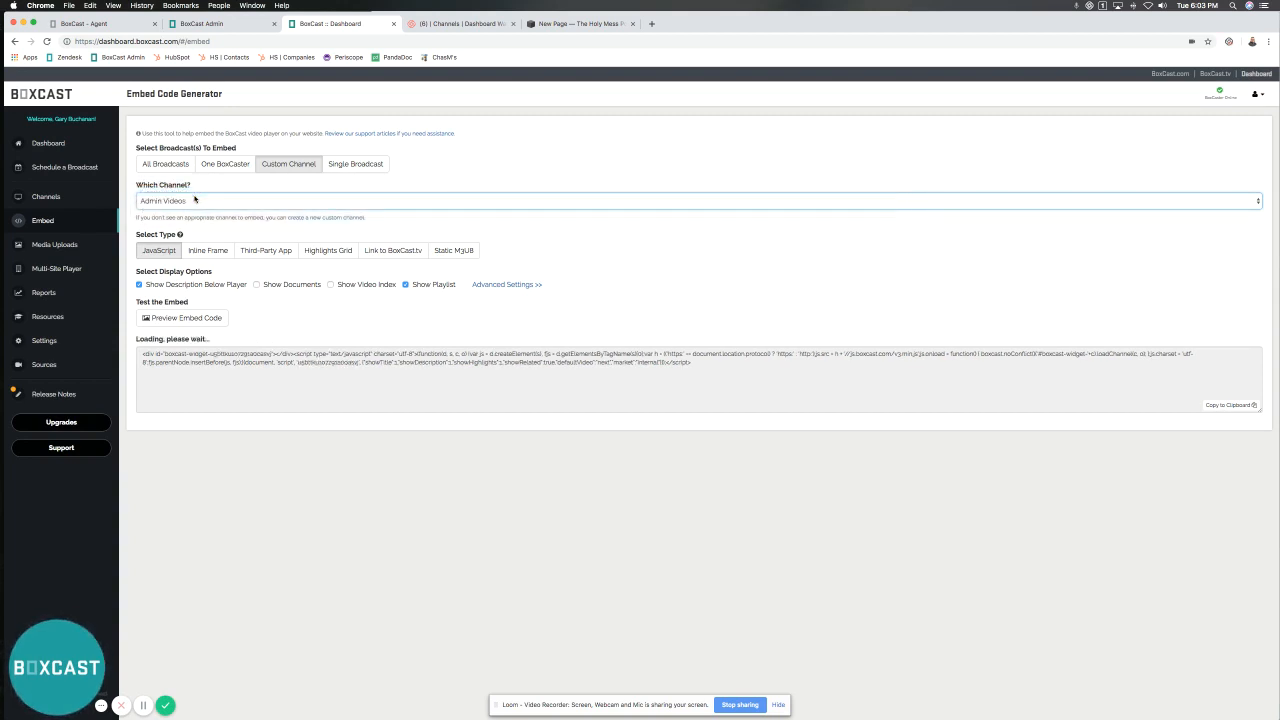
left_click(355, 163)
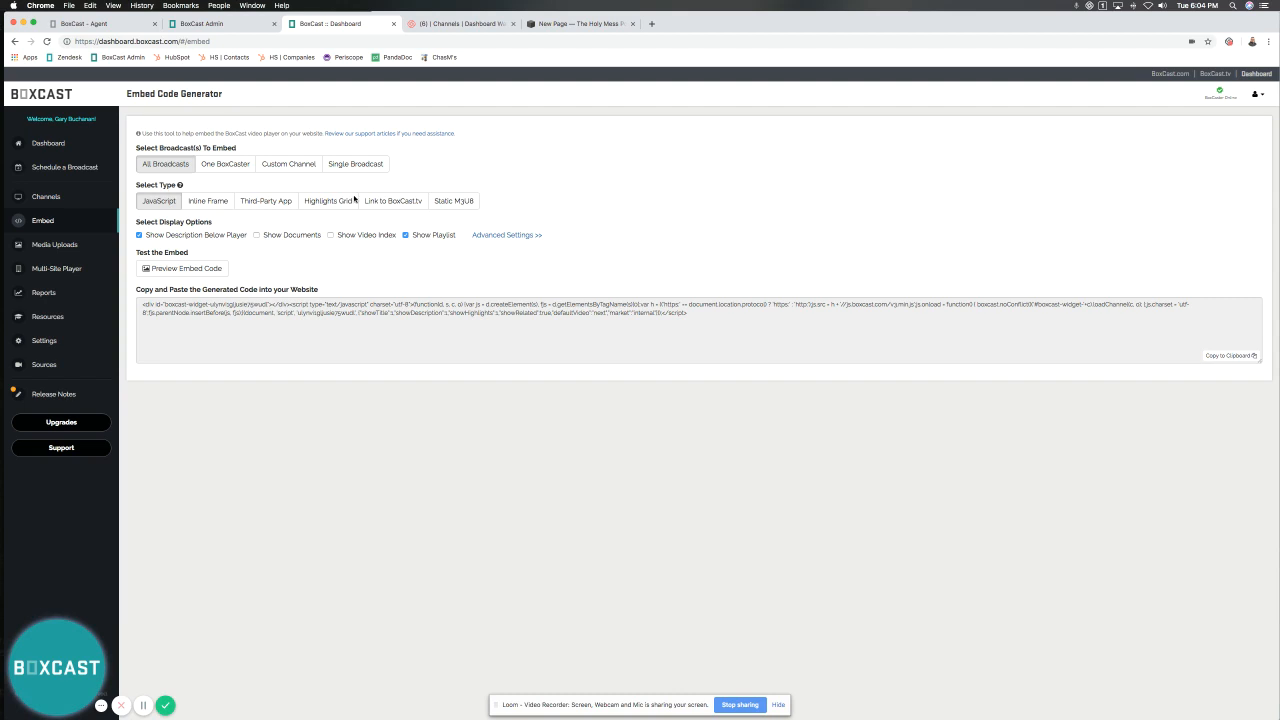
mouse_move(556, 175)
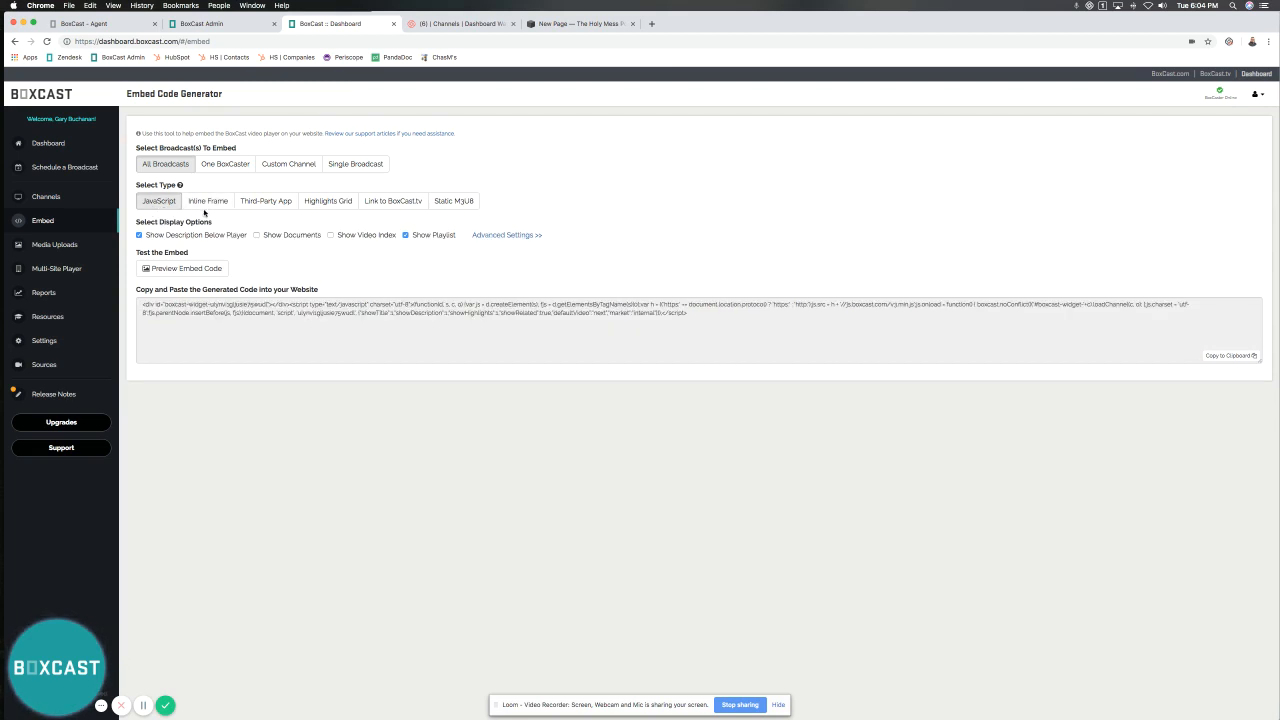
mouse_move(301, 301)
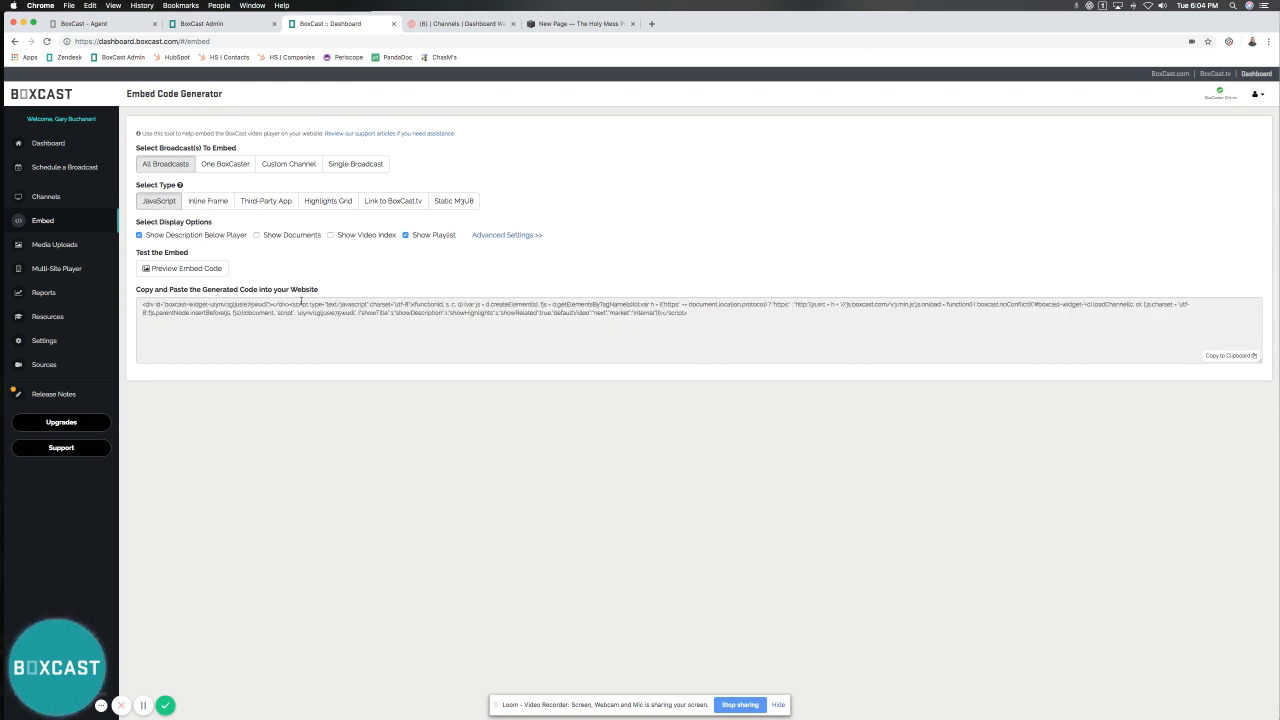
mouse_move(271, 212)
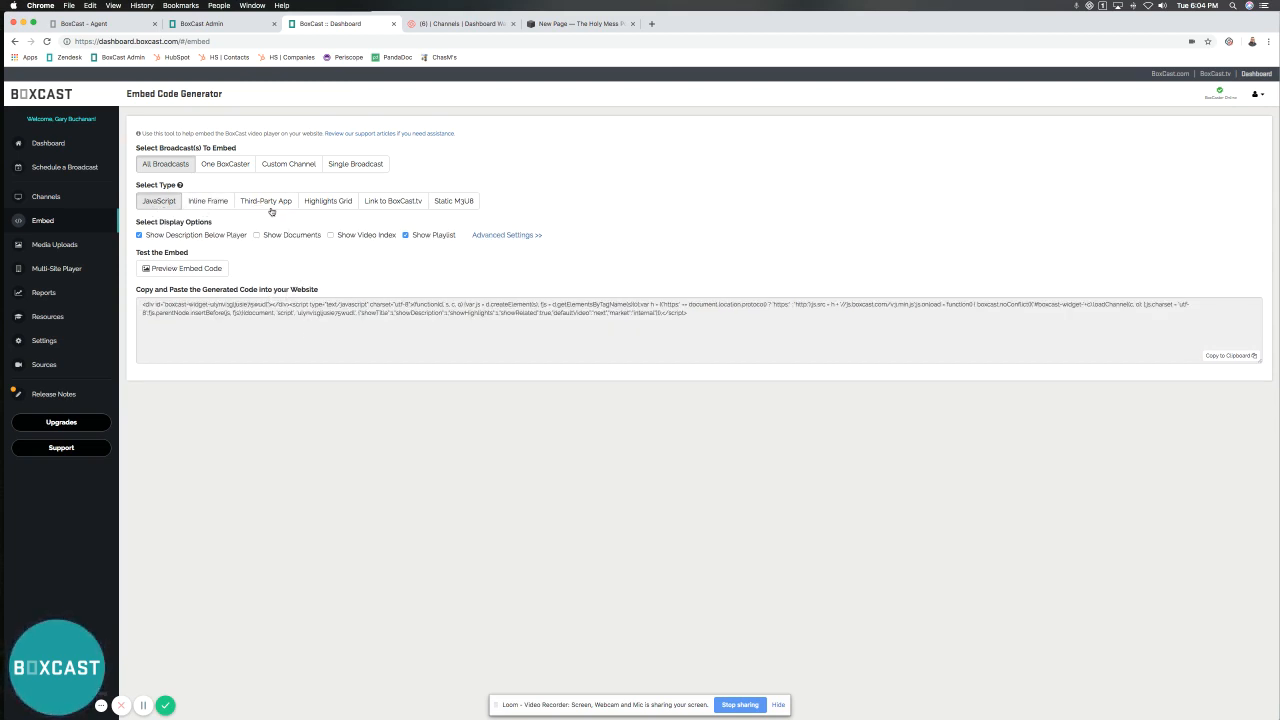
Switch the embed type to Third-Party App, briefly expanding and collapsing Advanced Settings.
left_click(265, 201)
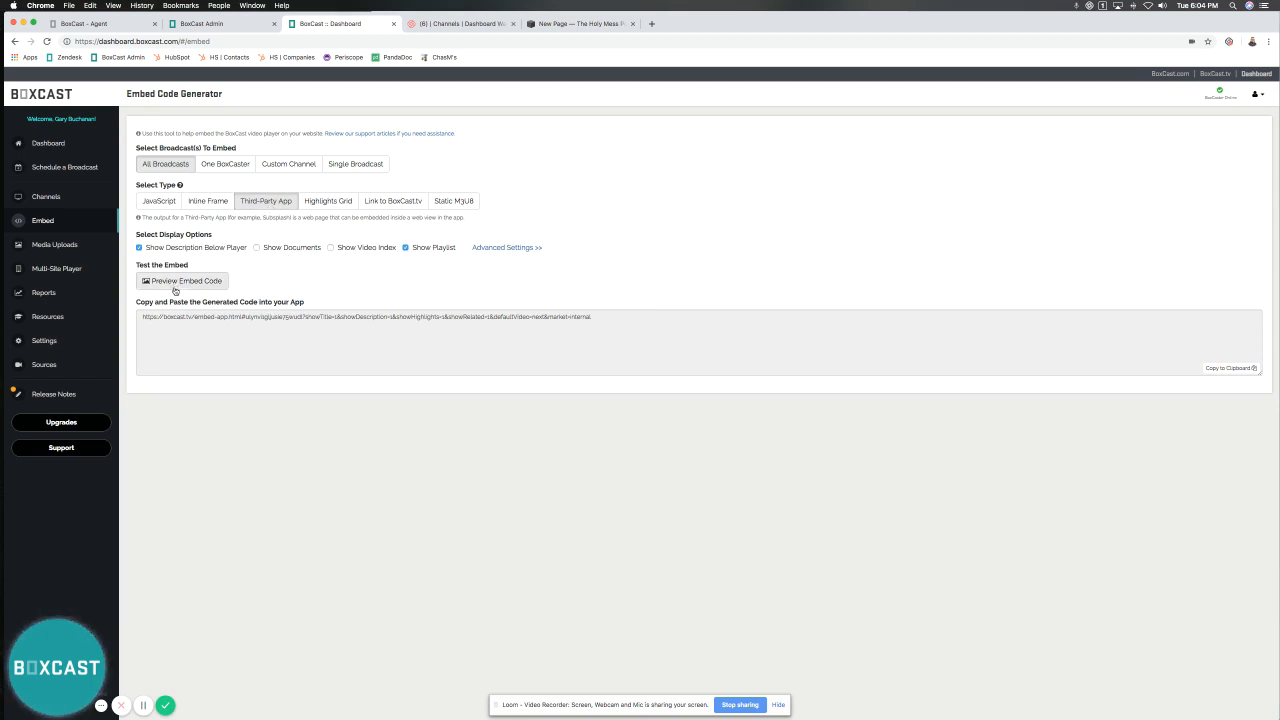
left_click(506, 247)
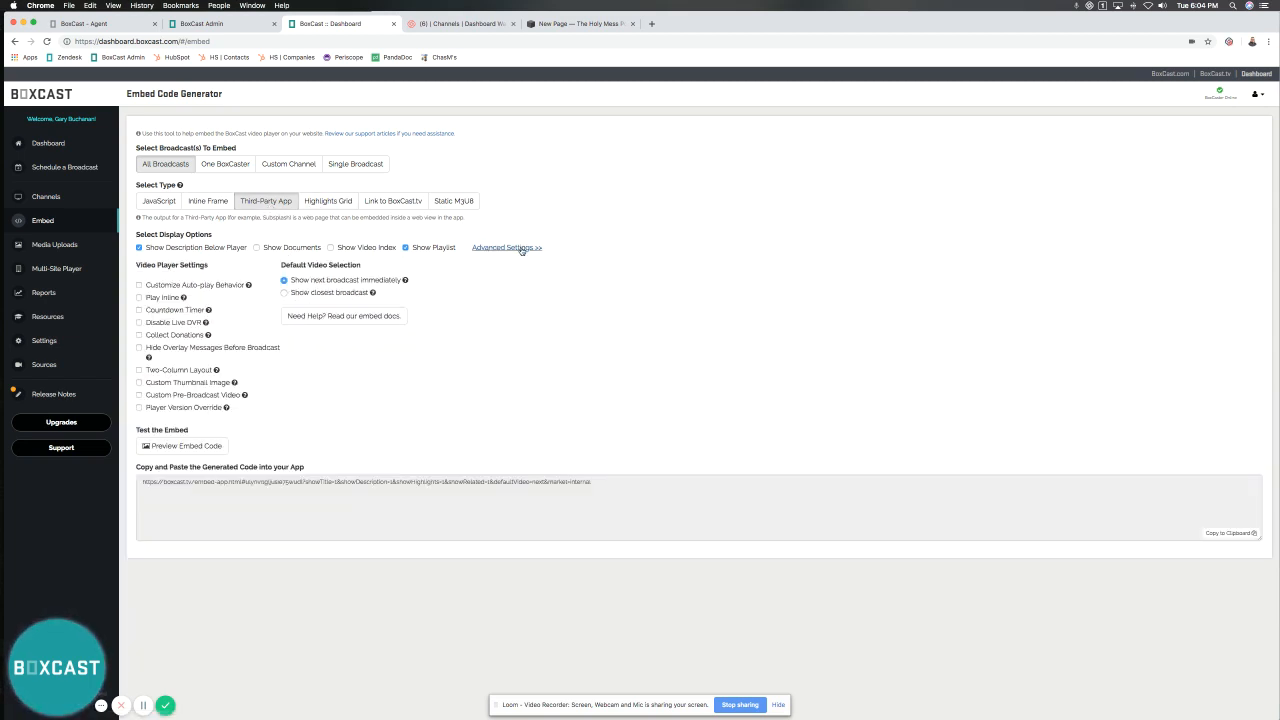
left_click(185, 446)
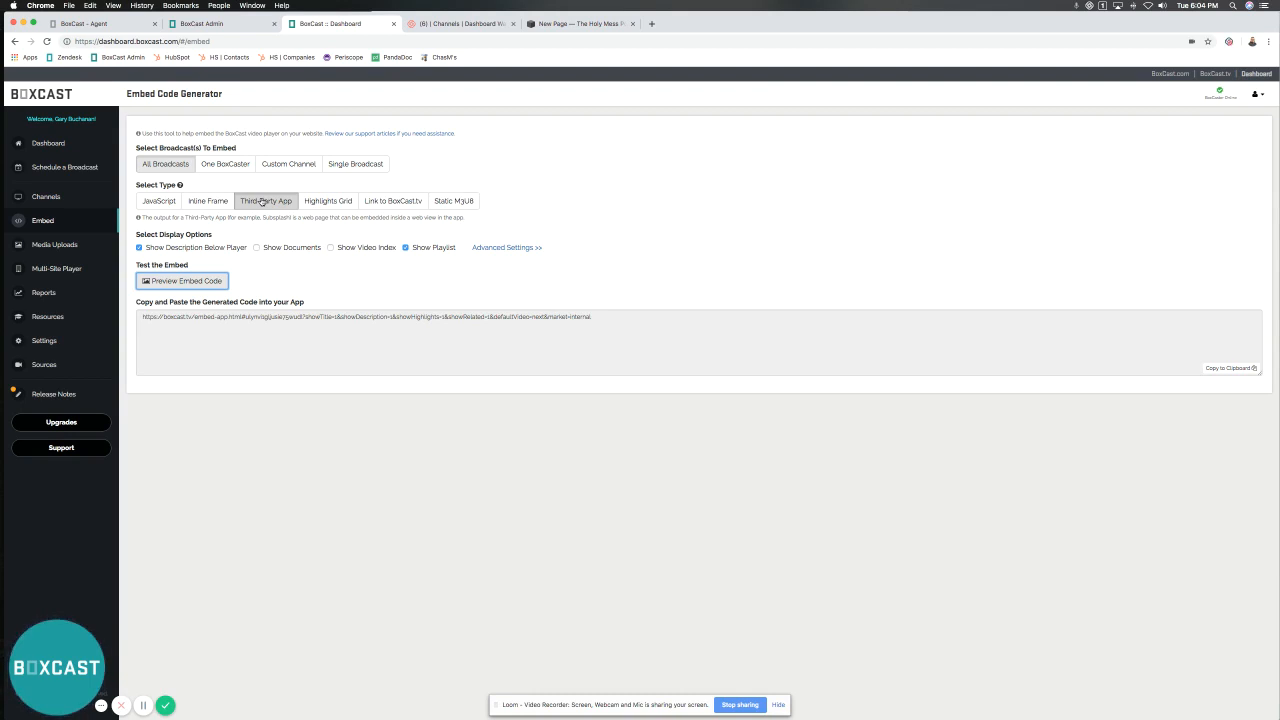
mouse_move(268, 213)
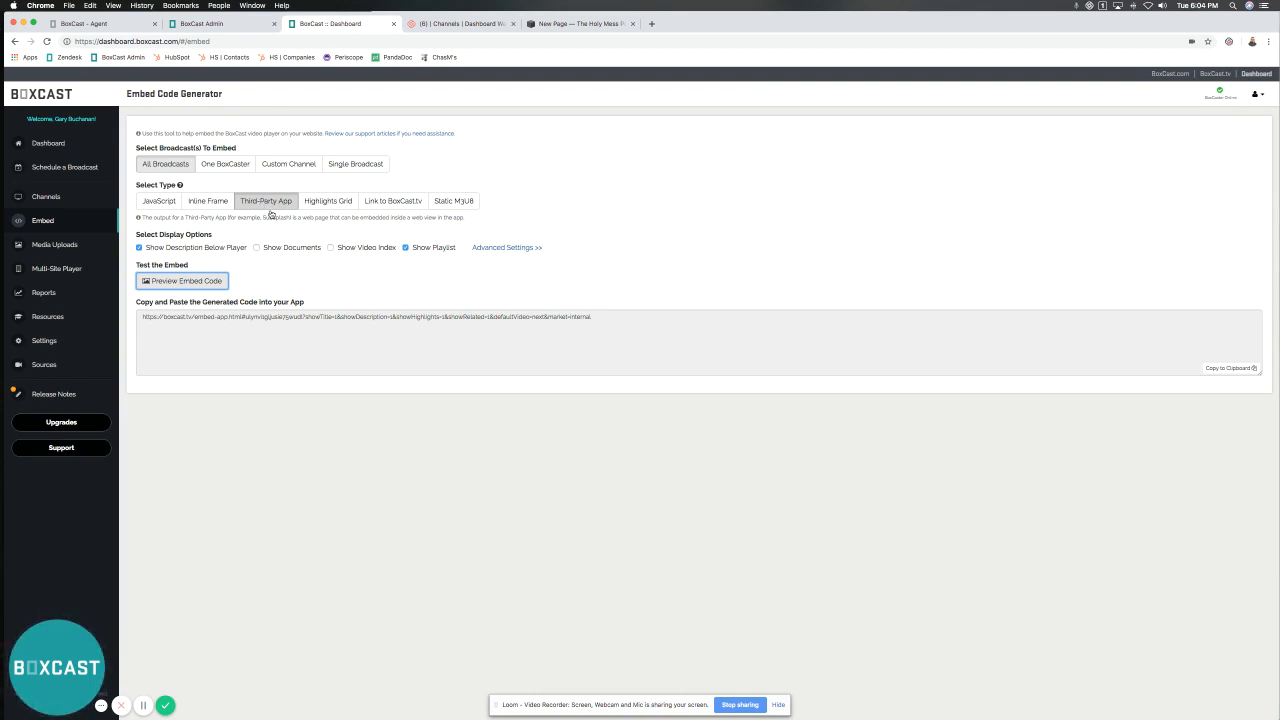
Preview the Highlights Grid embed of the two highlight clips, then select Link to BoxCast.tv.
left_click(327, 201)
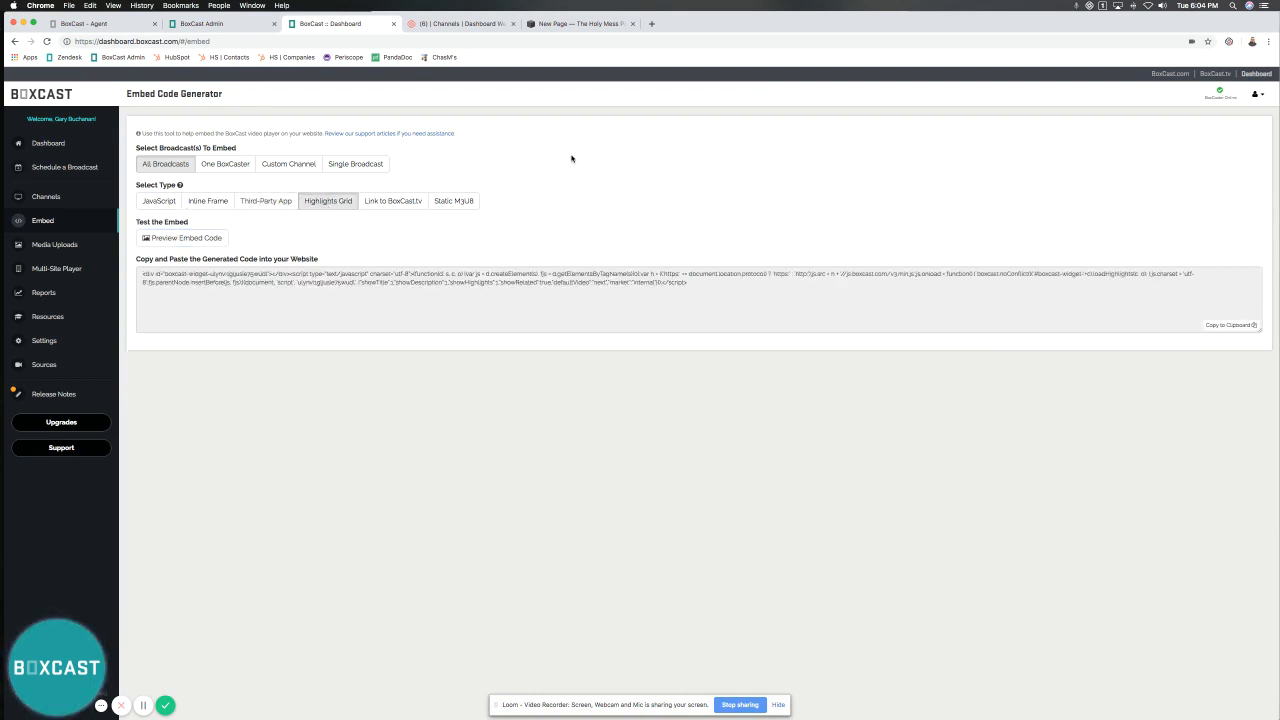
mouse_move(556, 164)
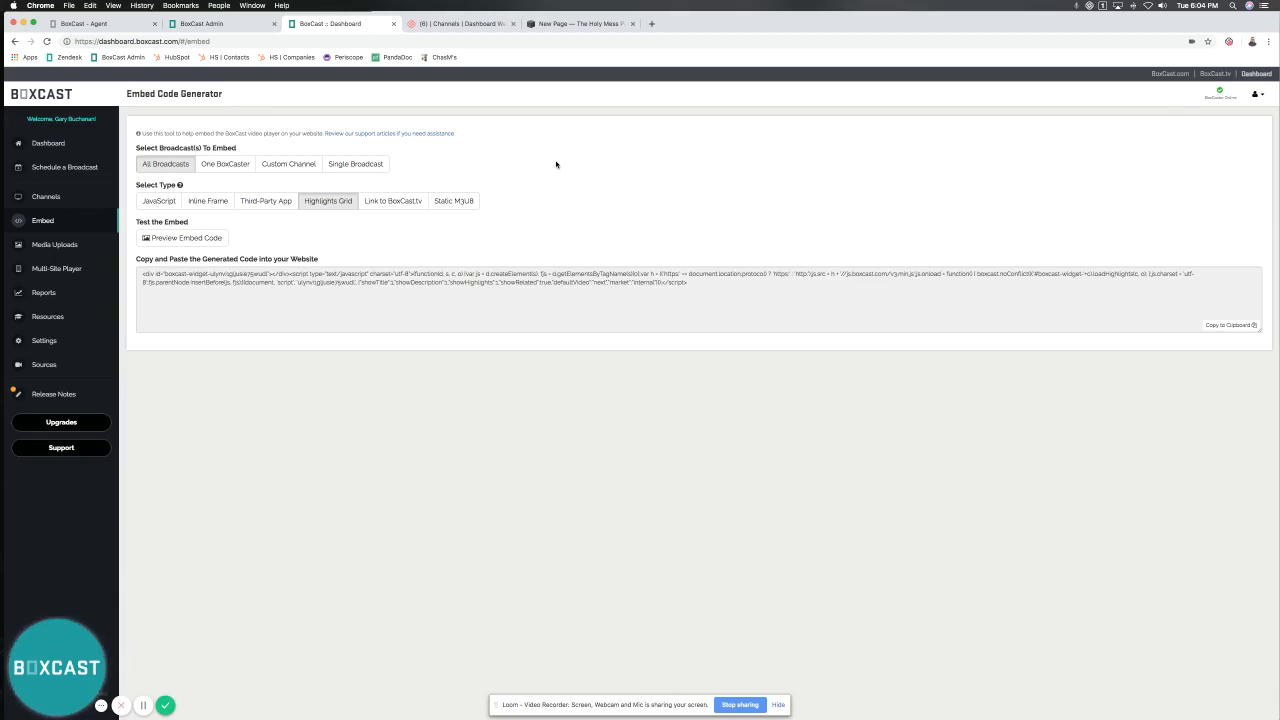
left_click(182, 238)
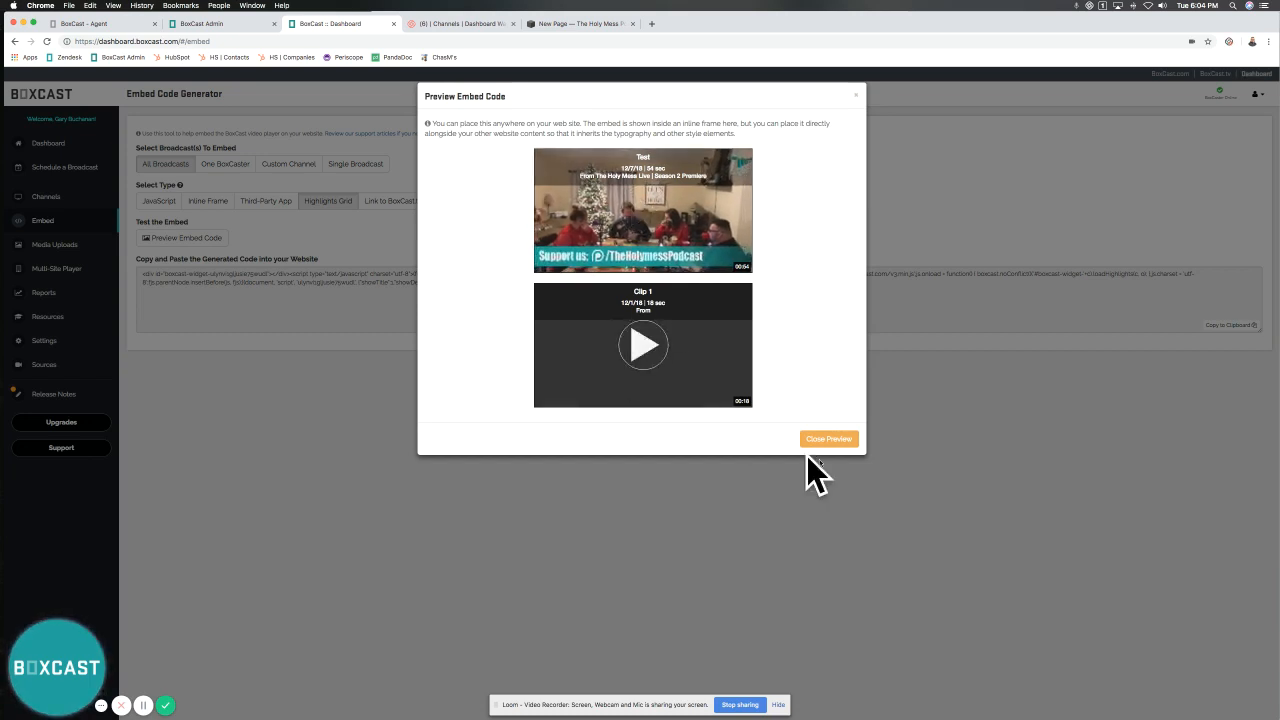
left_click(828, 439)
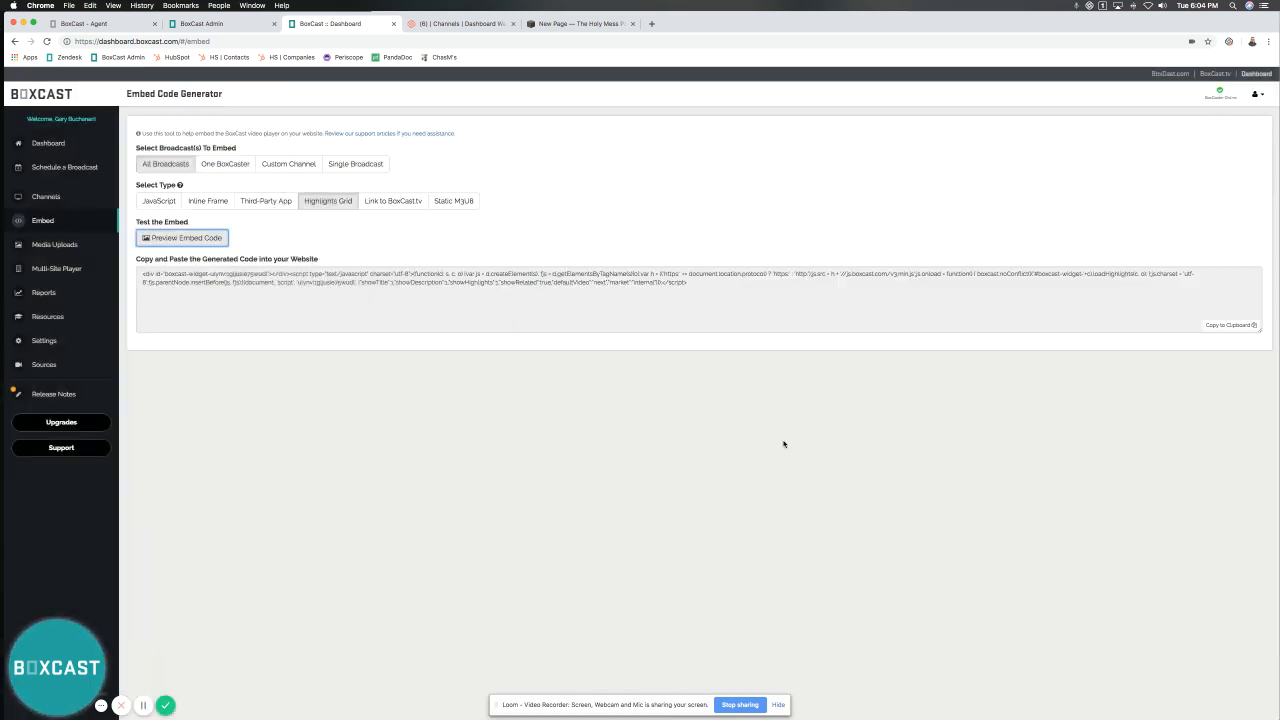
left_click(393, 201)
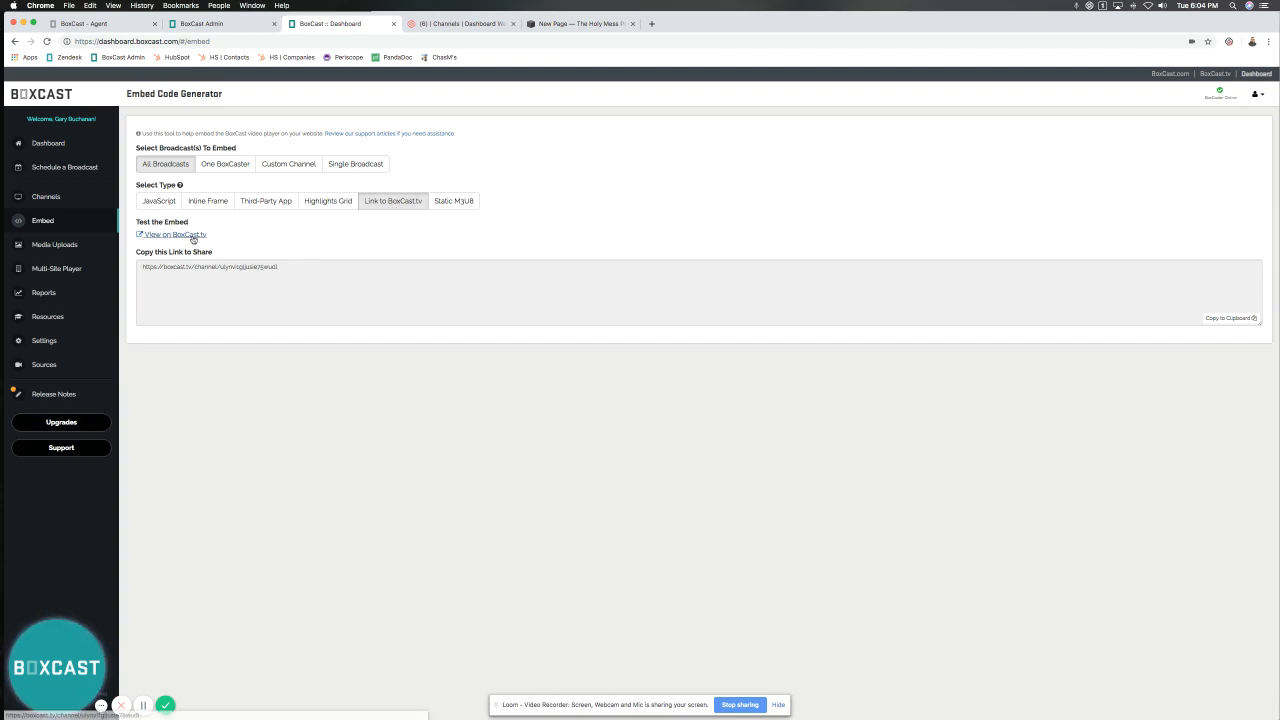
Open the channel's BoxCast.tv page in a new browser tab.
left_click(175, 234)
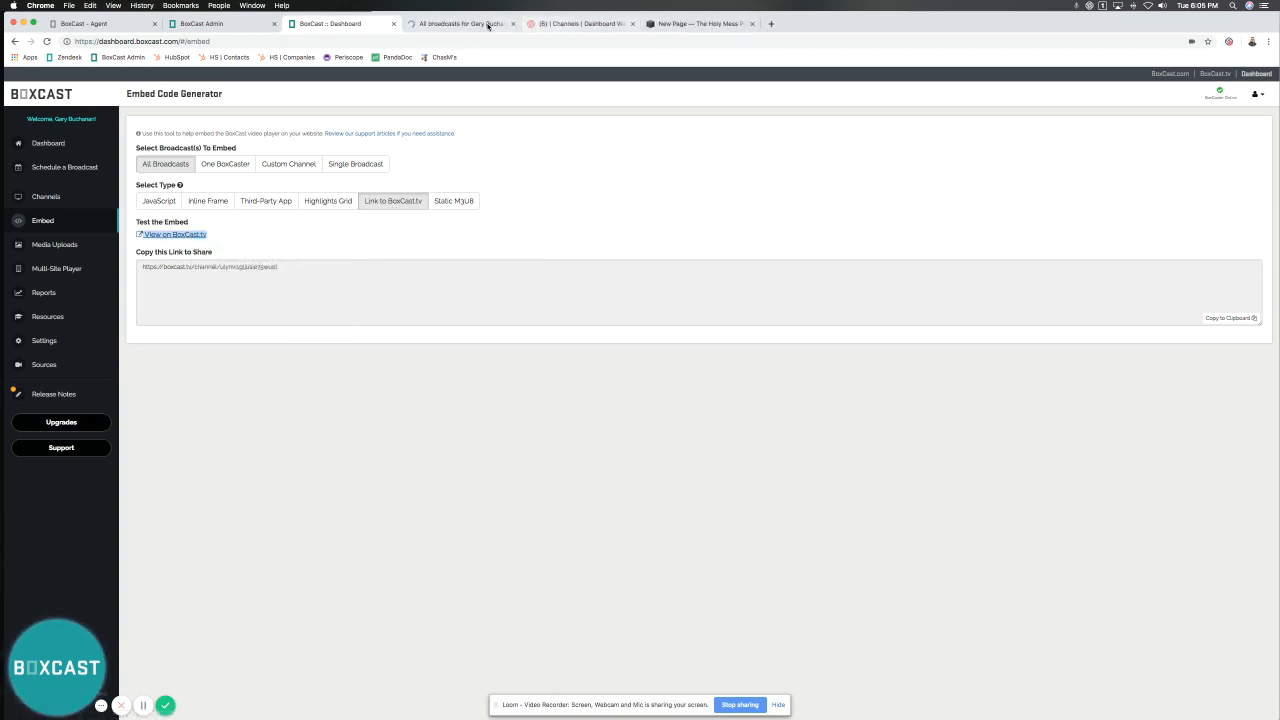
left_click(176, 234)
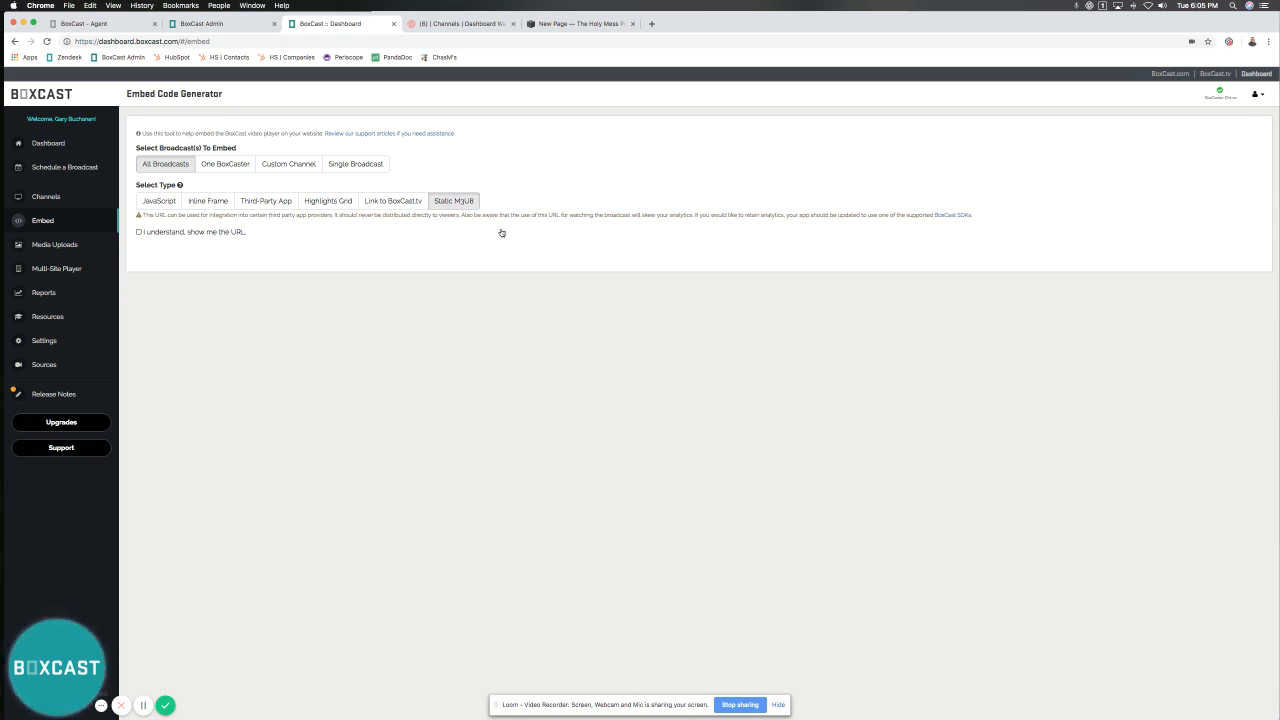
mouse_move(733, 248)
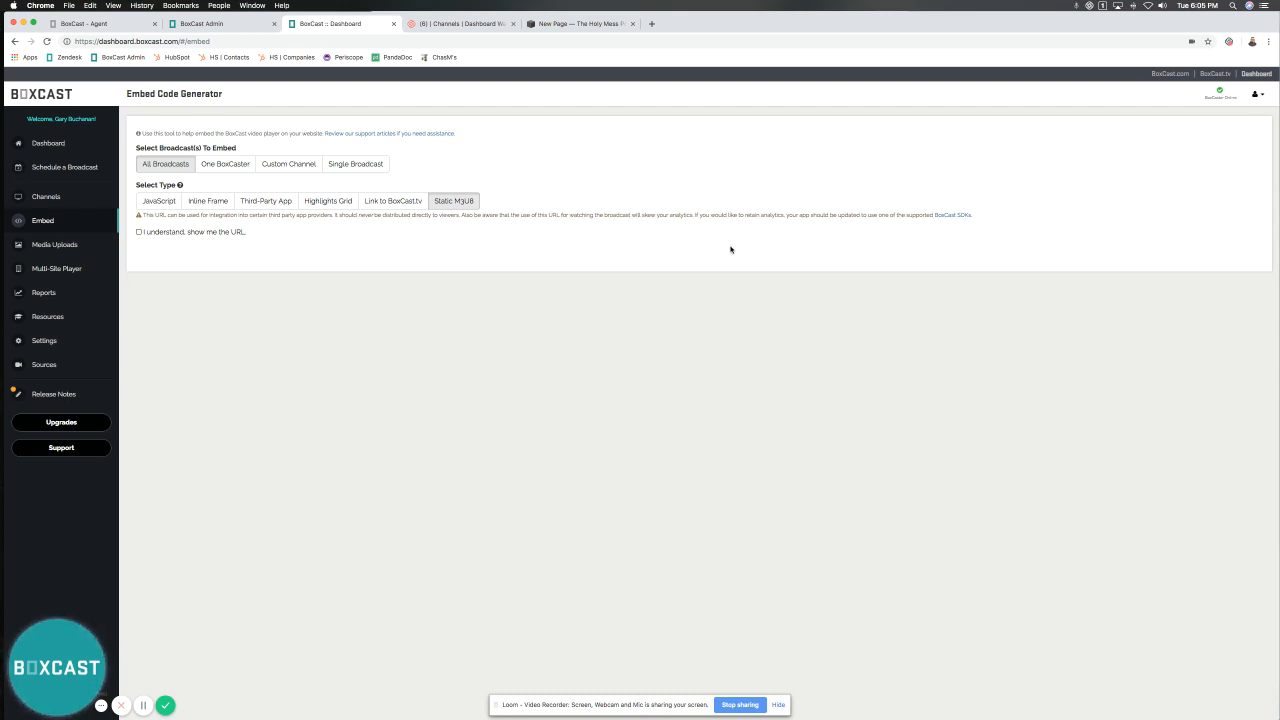
Acknowledge the warning to reveal the static M3U8 URL, then return to JavaScript embed.
left_click(139, 232)
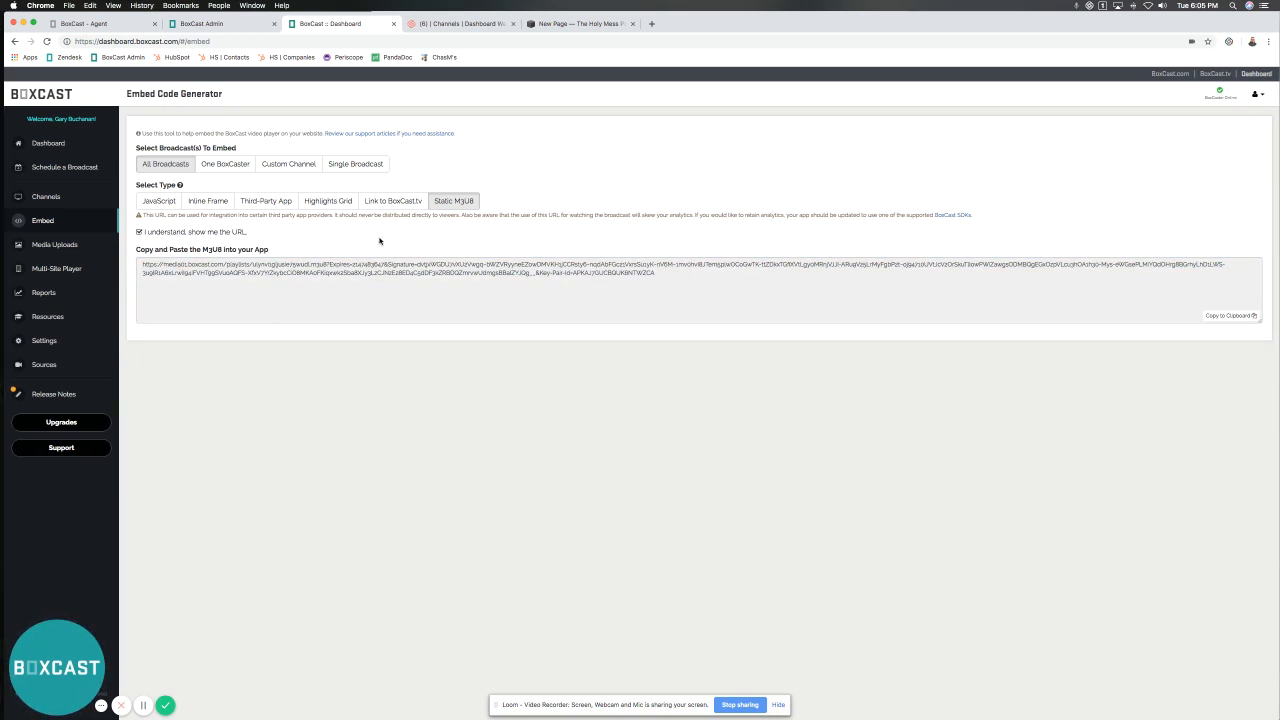
mouse_move(500, 147)
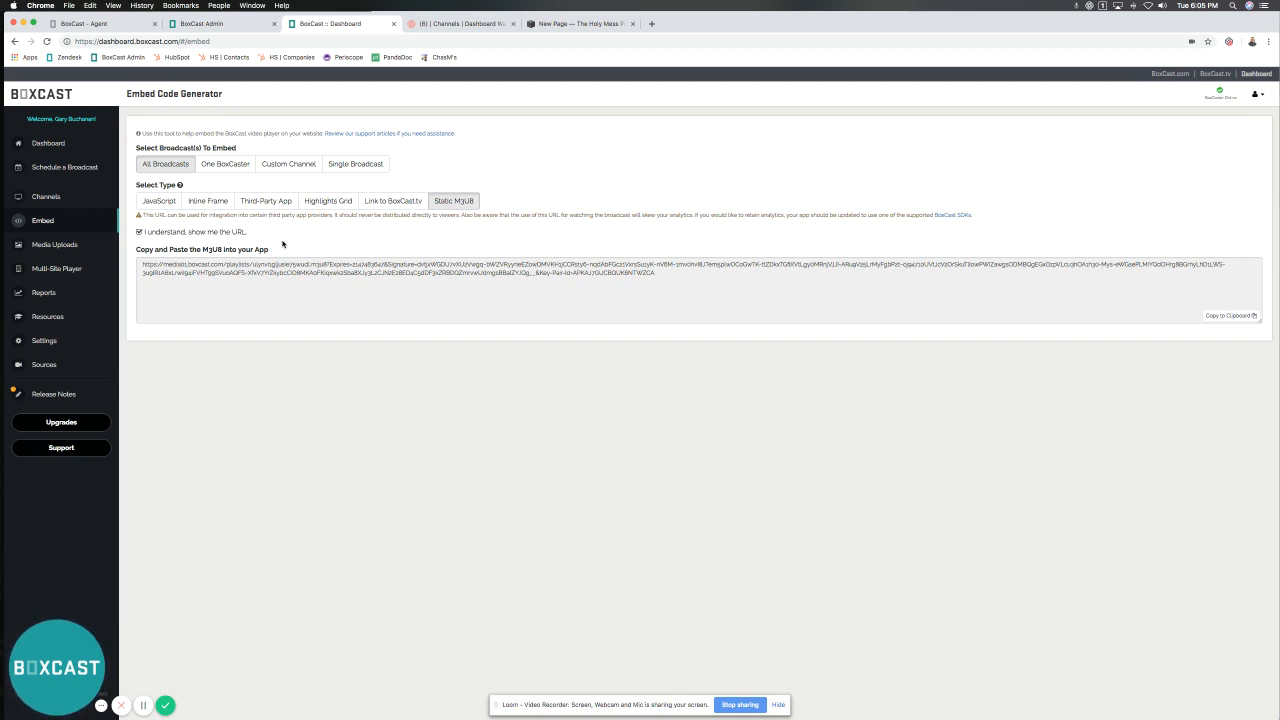
left_click(158, 201)
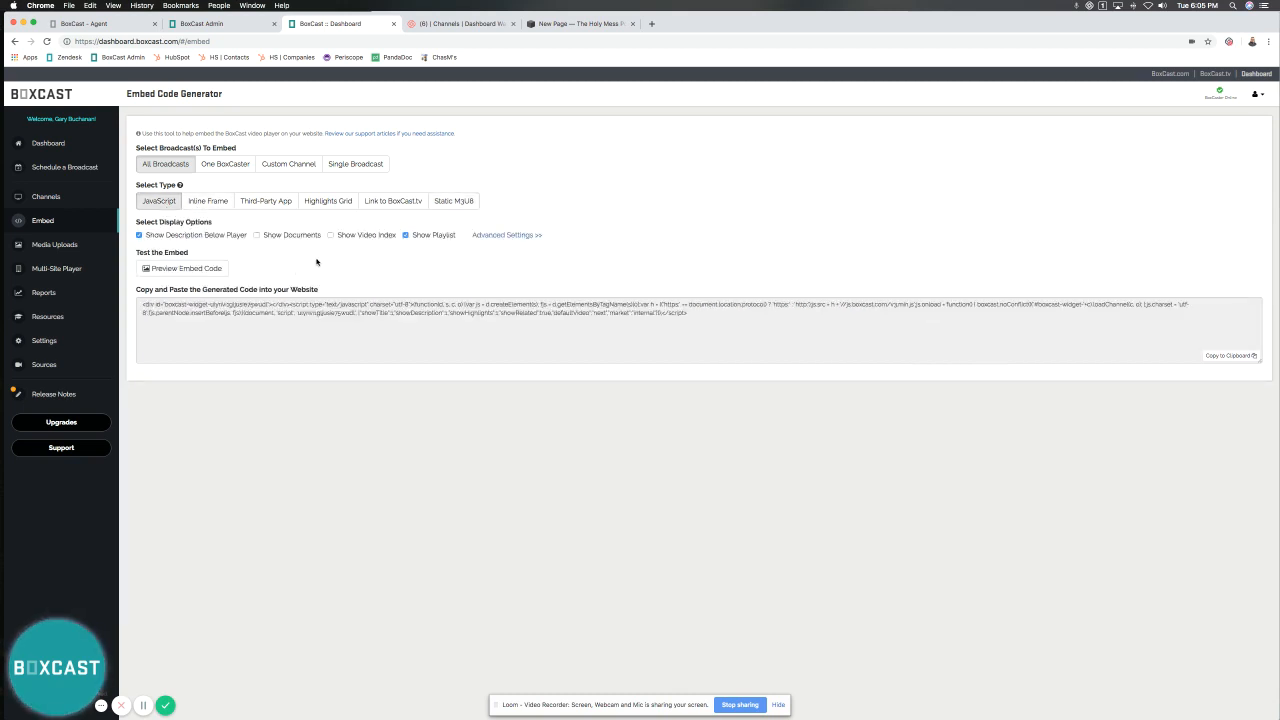
Show Advanced Settings and set custom auto-play behavior to Try With Sound.
left_click(507, 235)
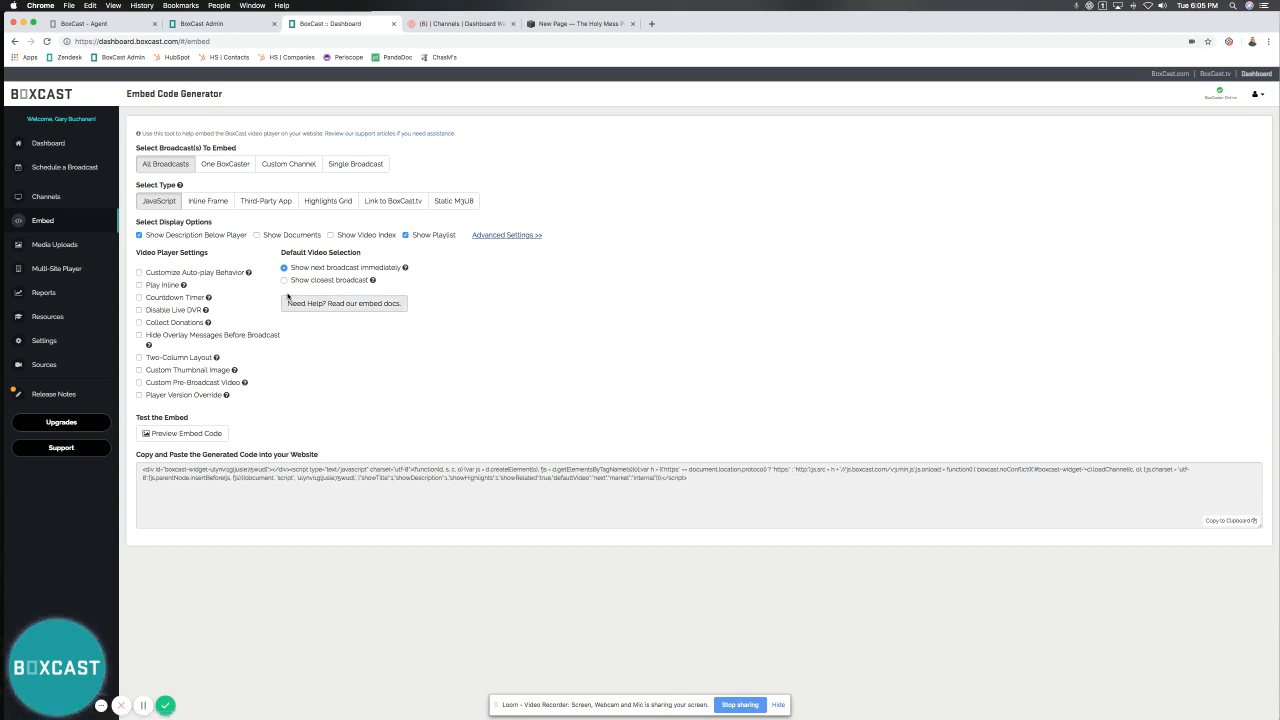
mouse_move(640, 334)
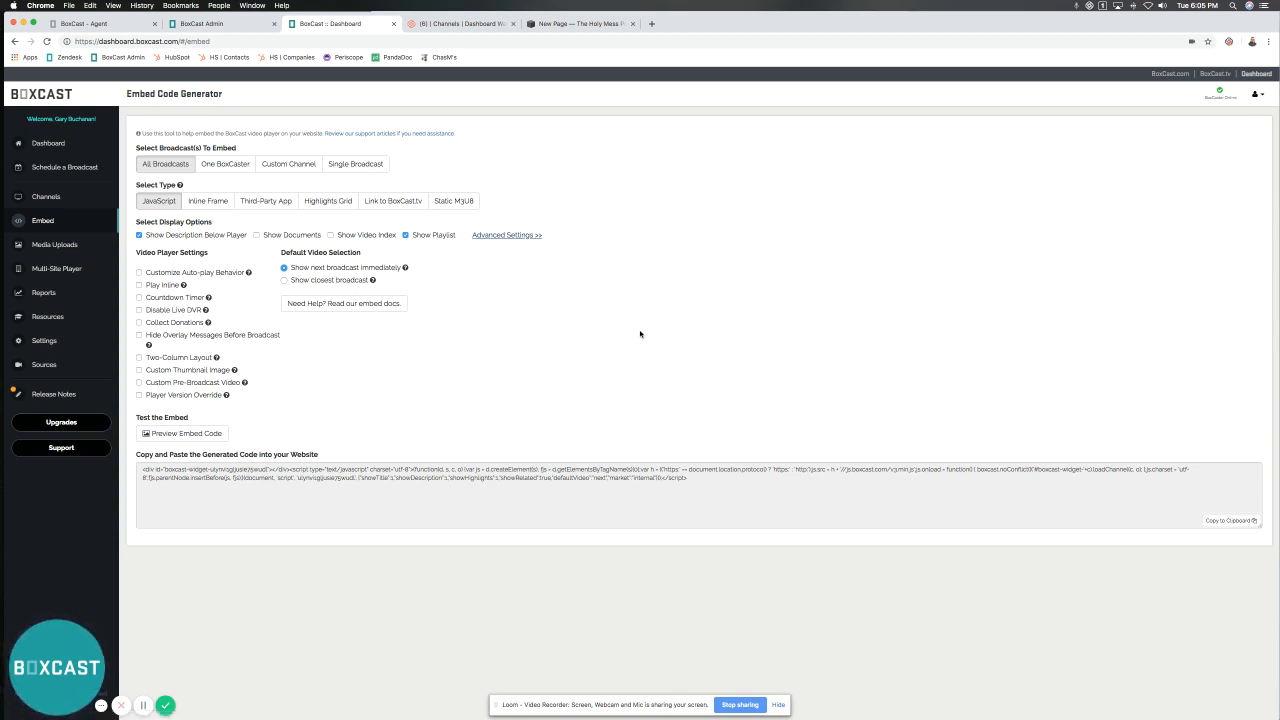
mouse_move(222, 278)
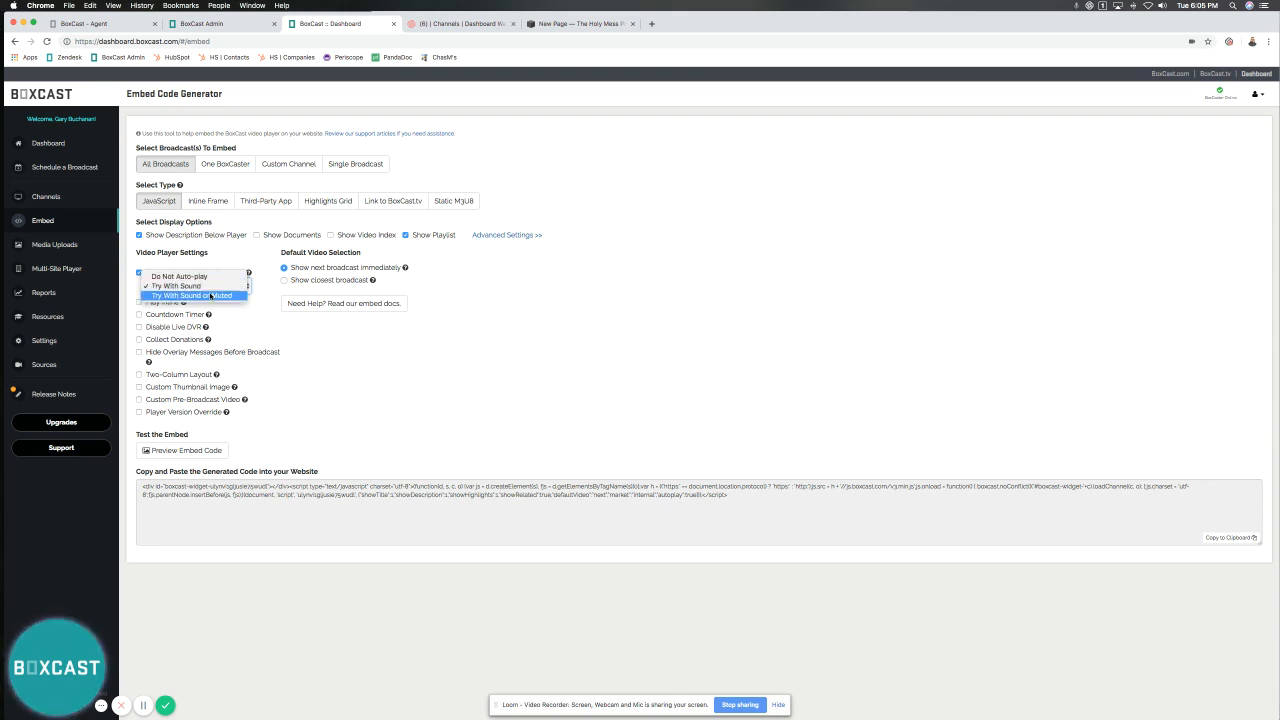
left_click(175, 286)
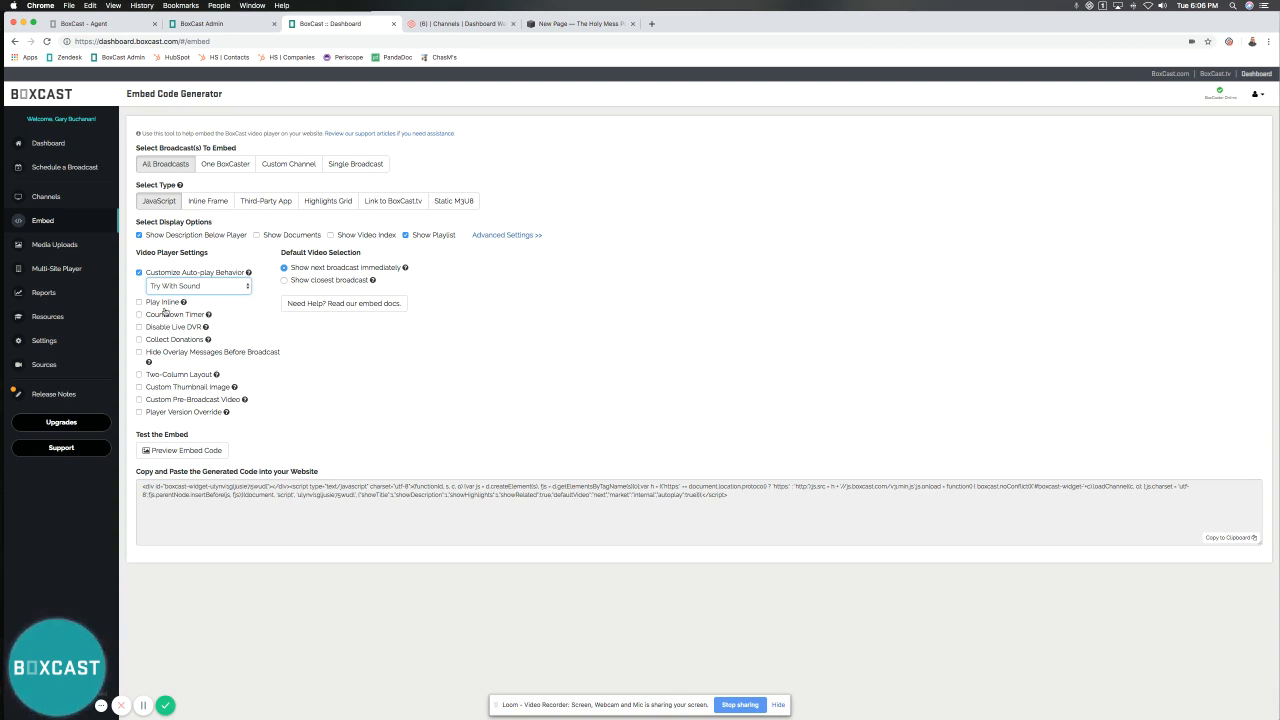
Untick Customize Auto-play Behavior so the code uses a play-inline setting instead.
left_click(139, 272)
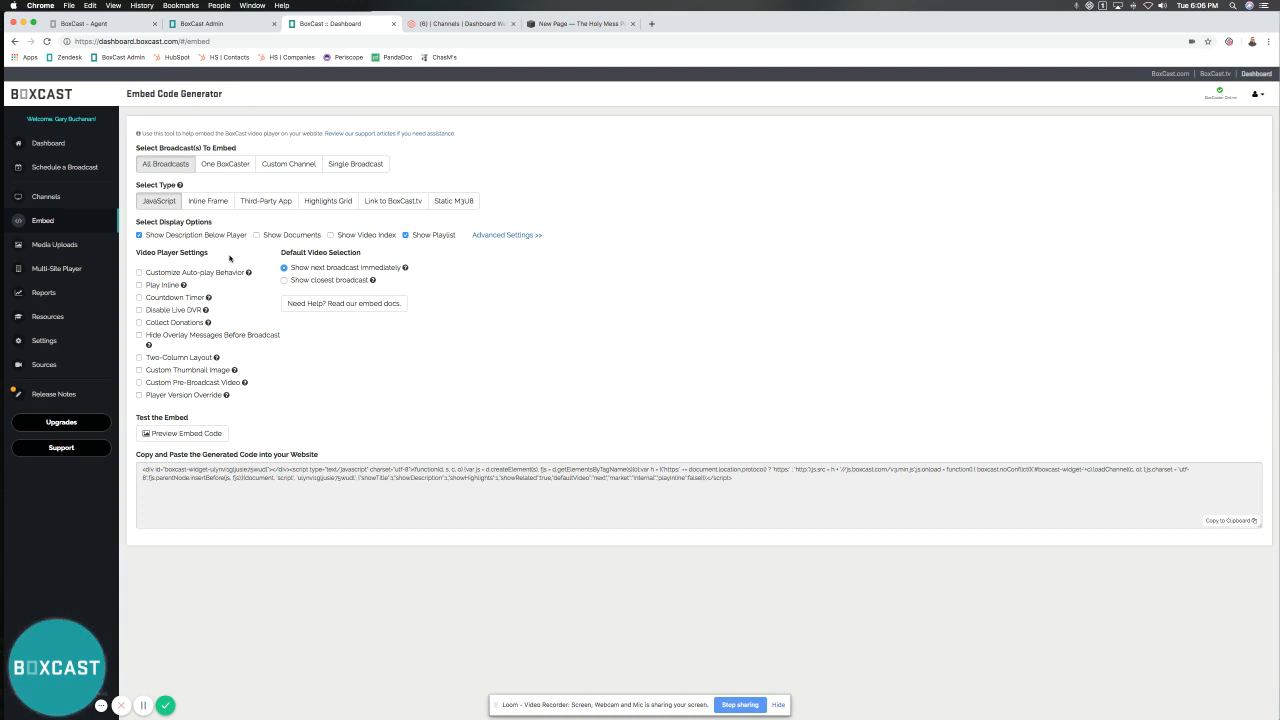
mouse_move(173, 301)
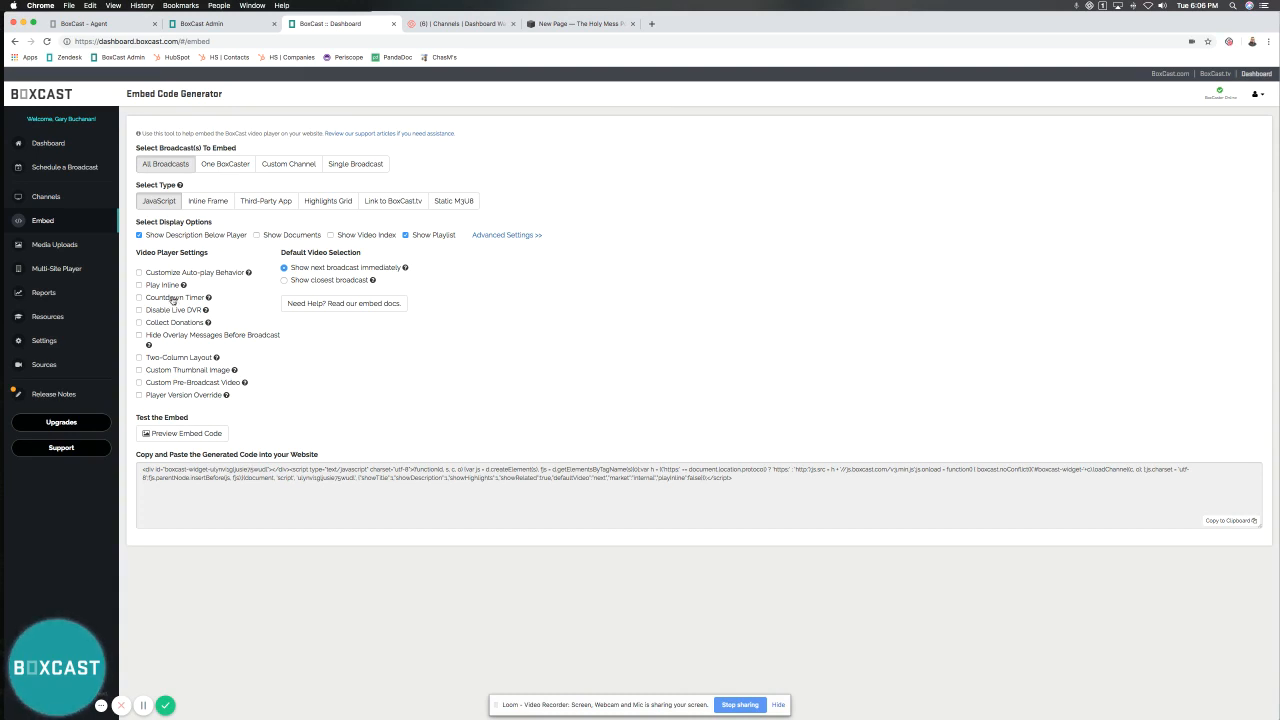
mouse_move(234, 299)
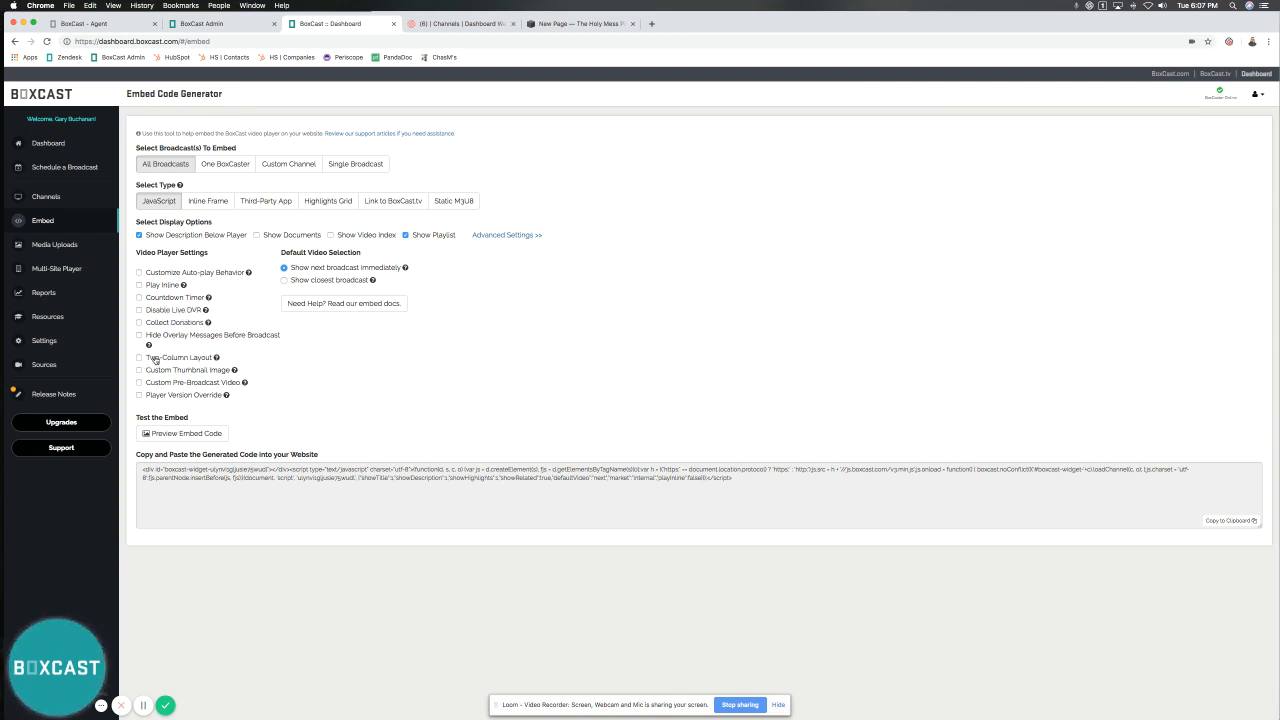
Enable Two-Column Layout and close the preview showing related videos beside the player.
left_click(187, 433)
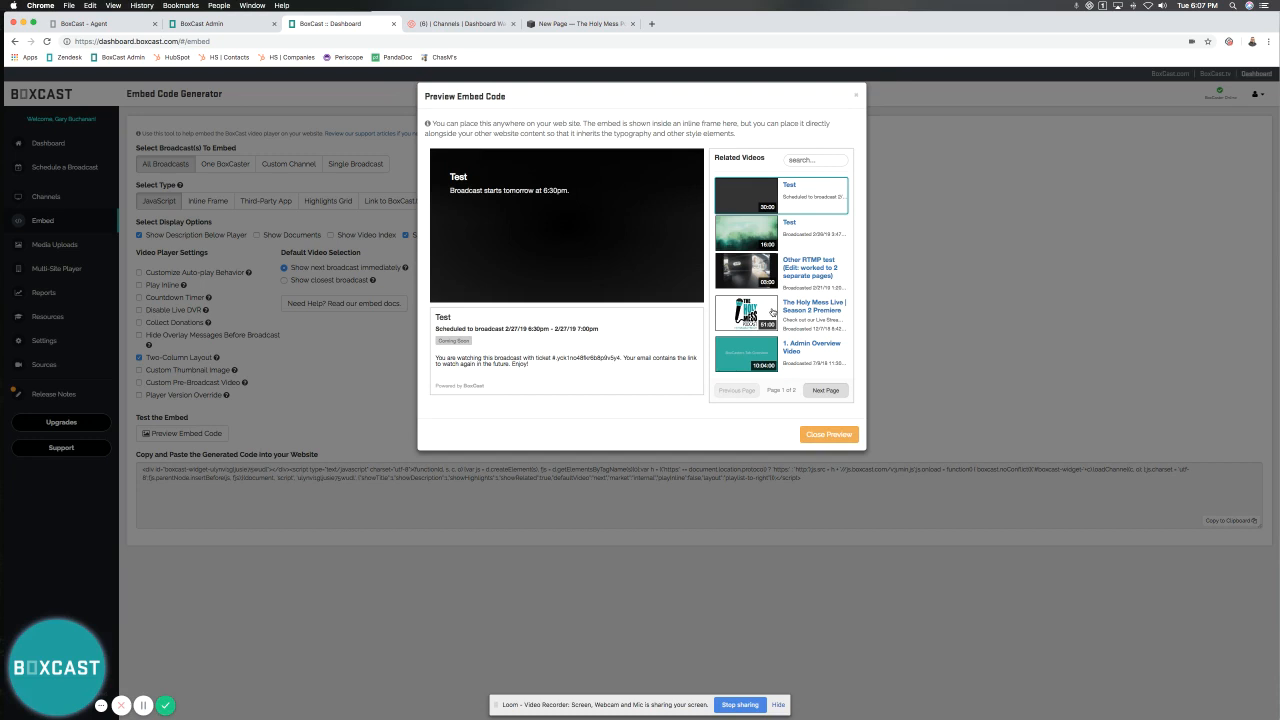
left_click(828, 434)
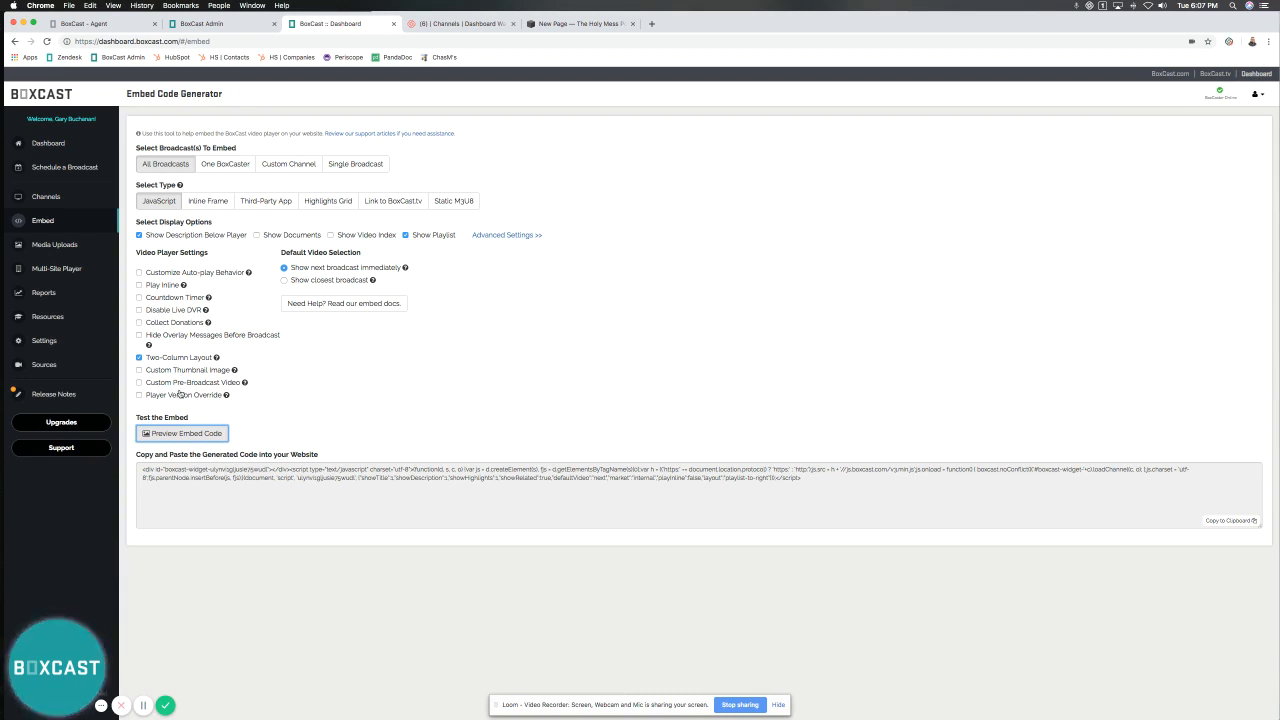
mouse_move(226, 395)
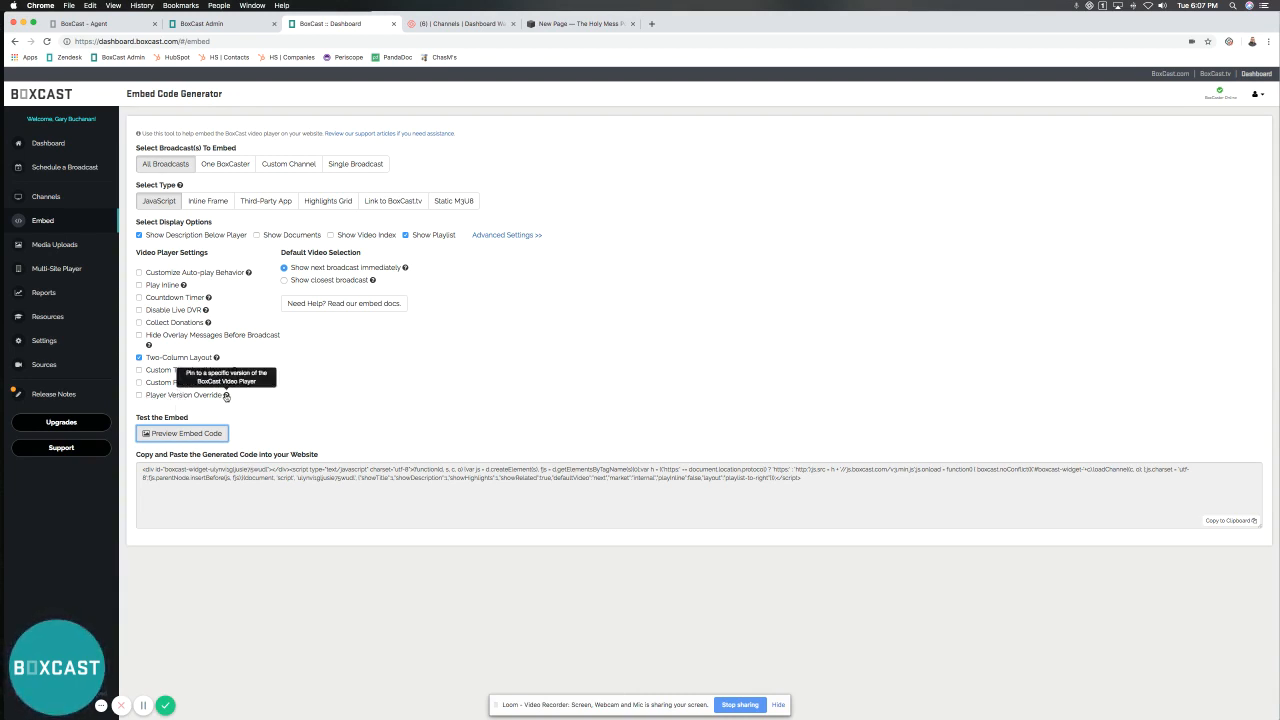
mouse_move(284, 396)
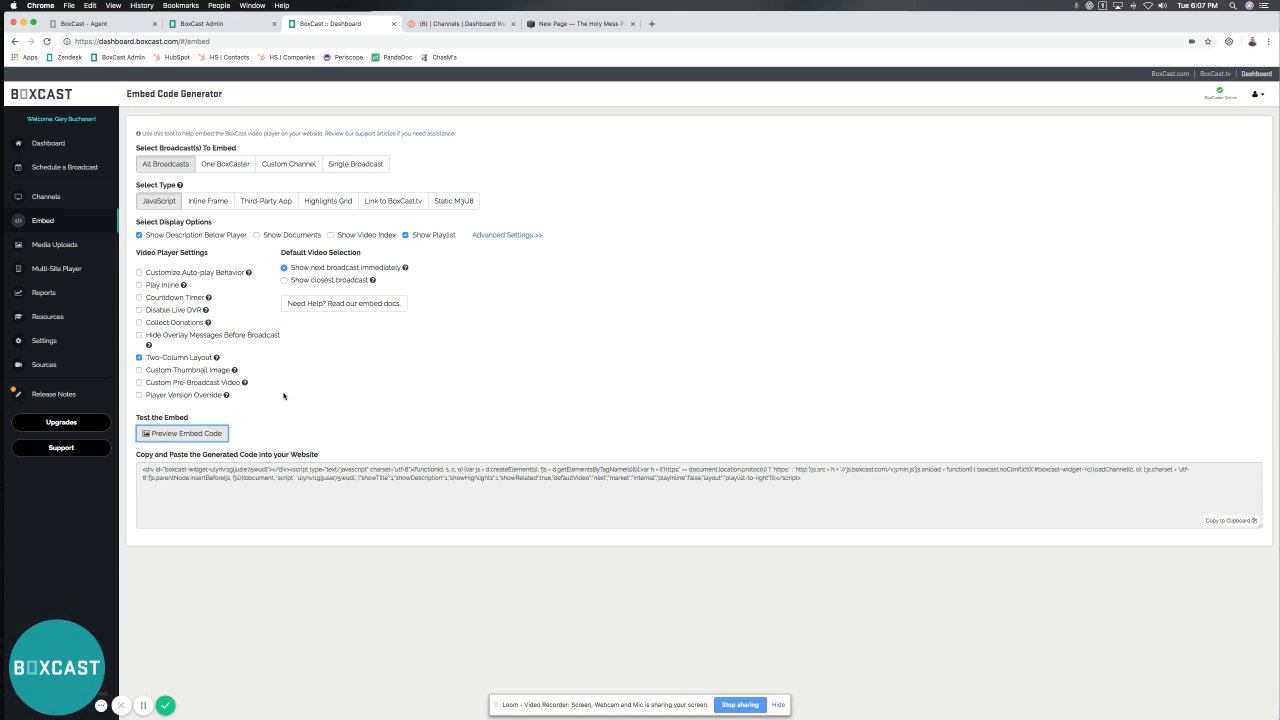
mouse_move(322, 264)
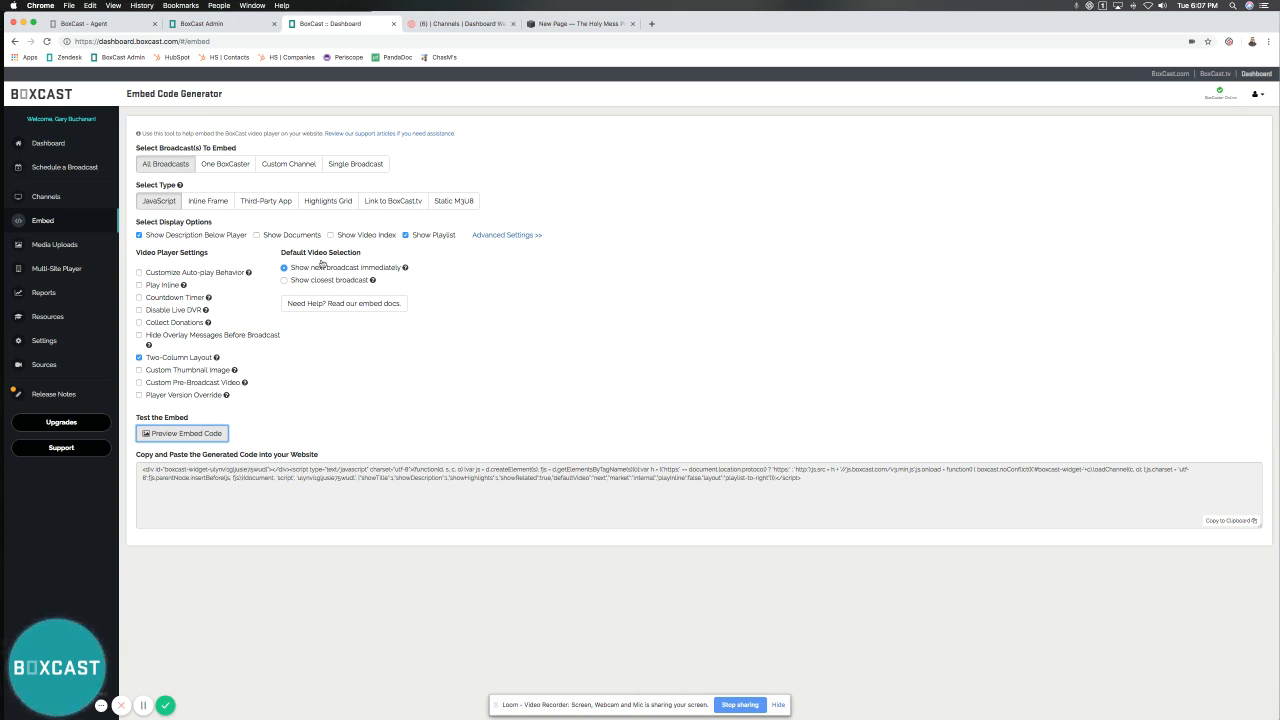
mouse_move(346, 249)
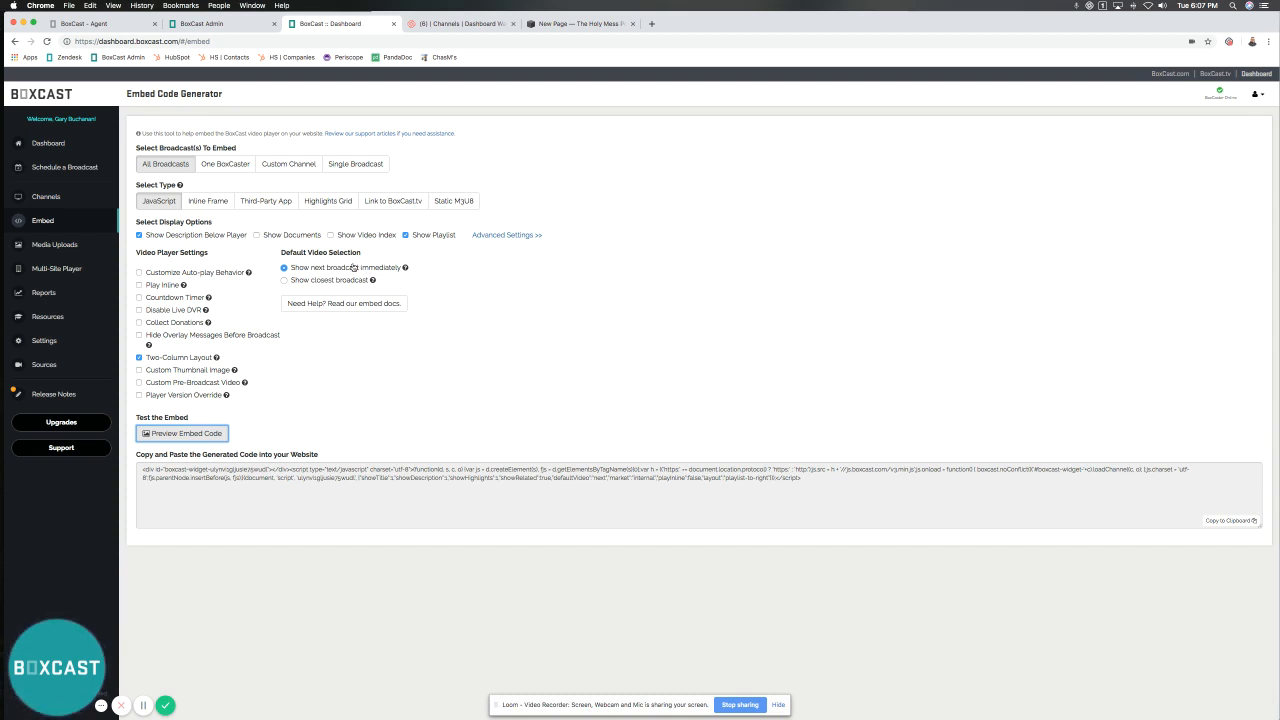
mouse_move(343, 397)
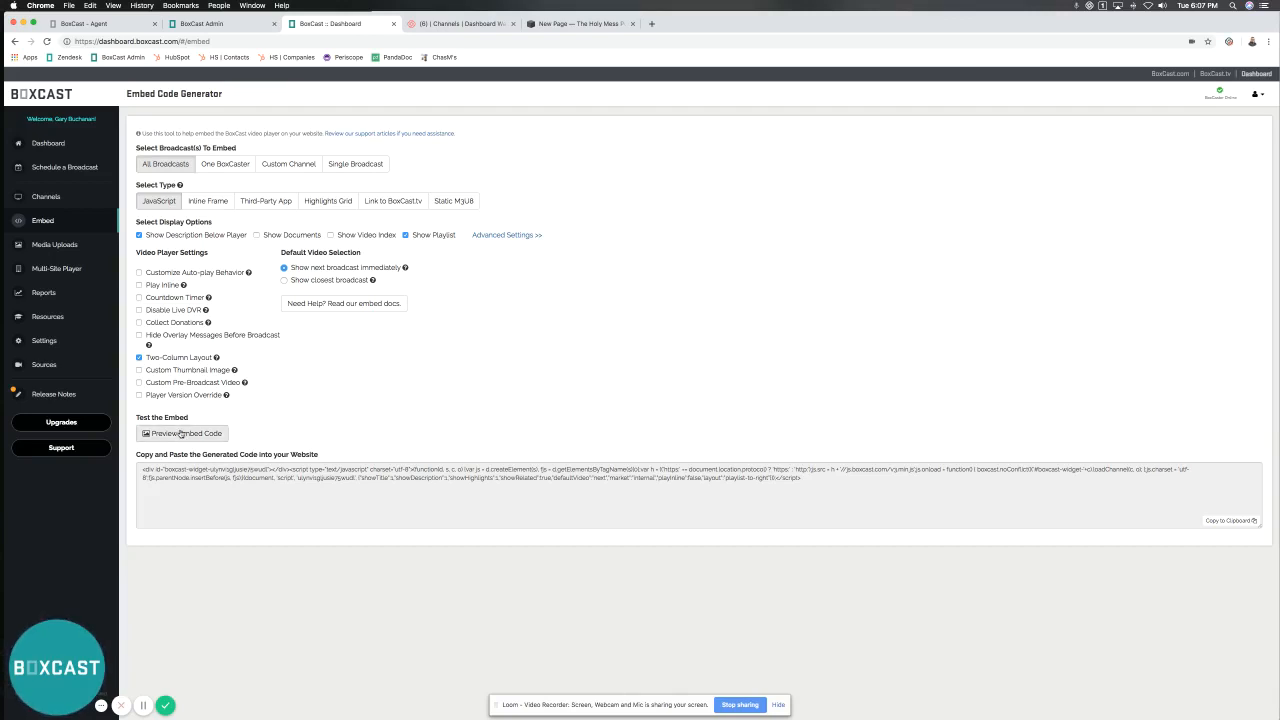
Enable Countdown Timer and Collect Donations, previewing the player with countdown and Donate option.
left_click(182, 433)
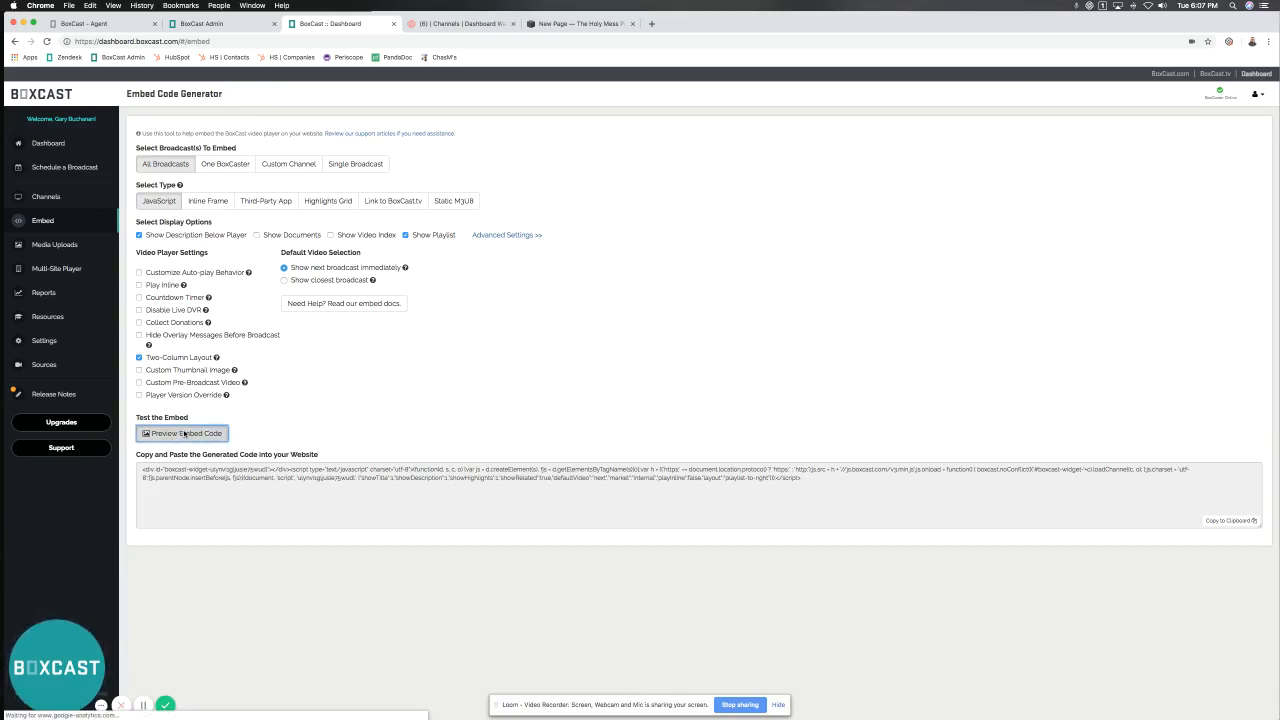
mouse_move(245, 382)
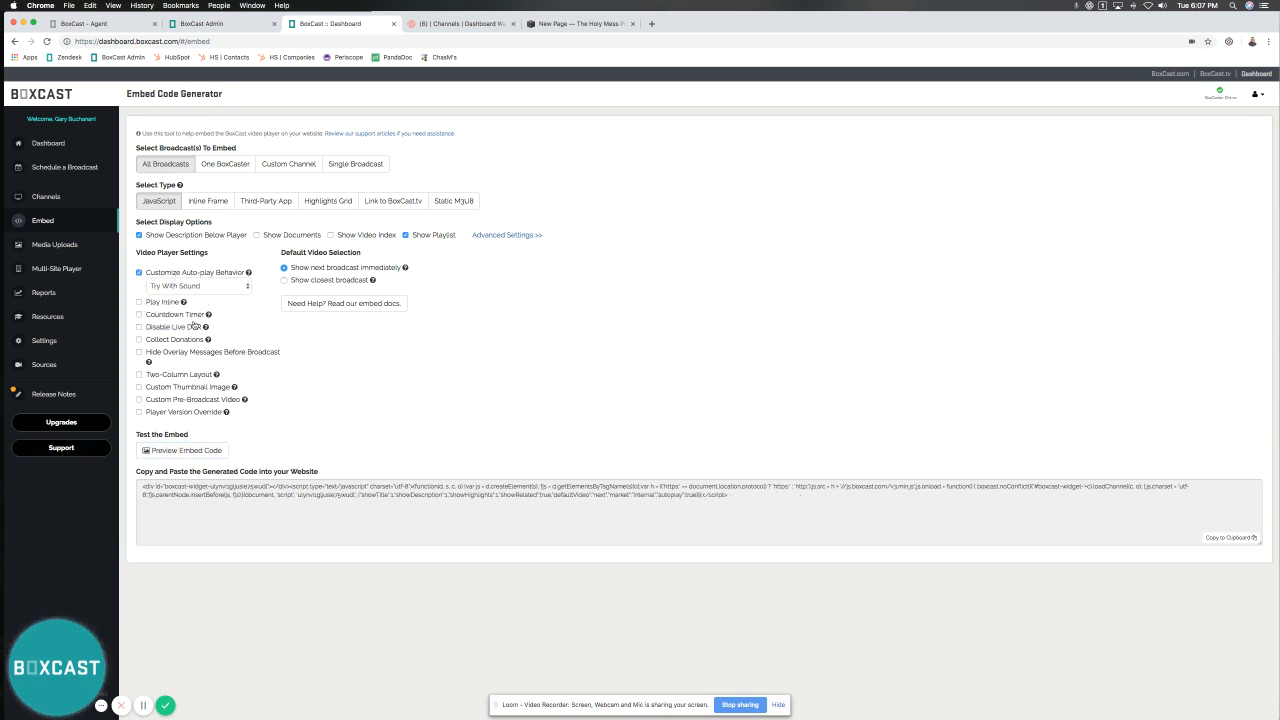
left_click(139, 314)
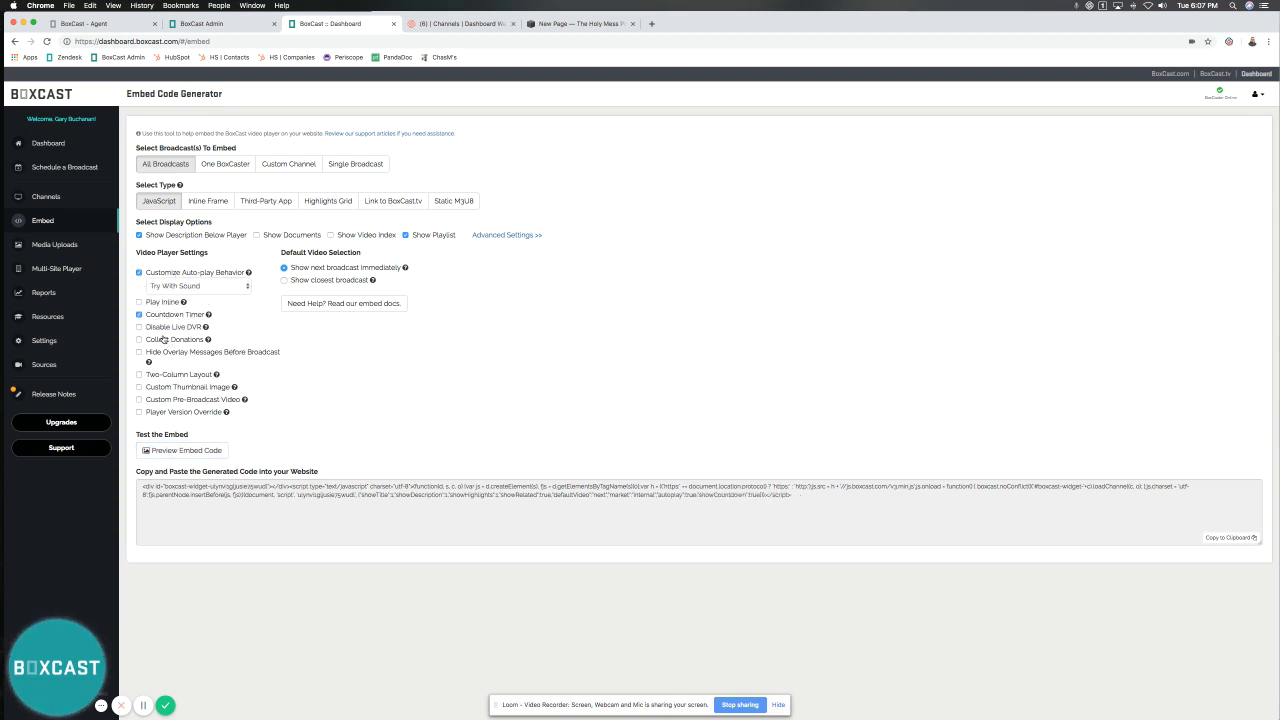
left_click(139, 340)
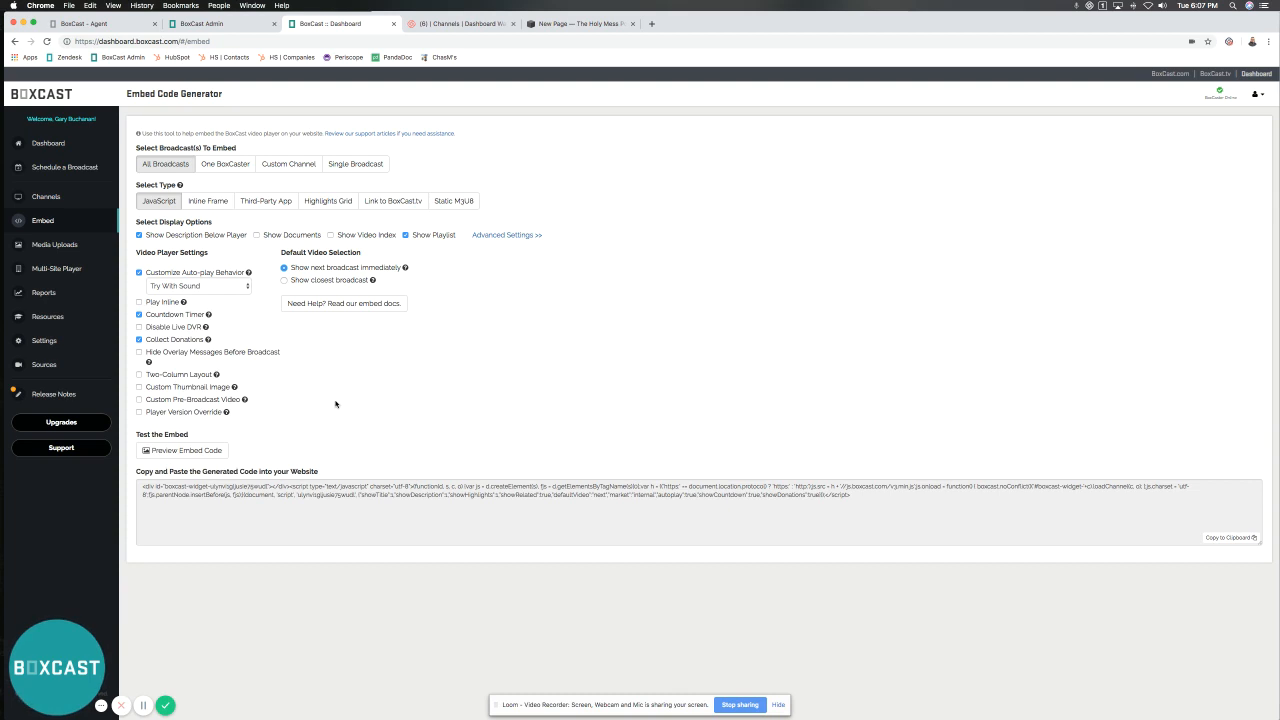
left_click(182, 450)
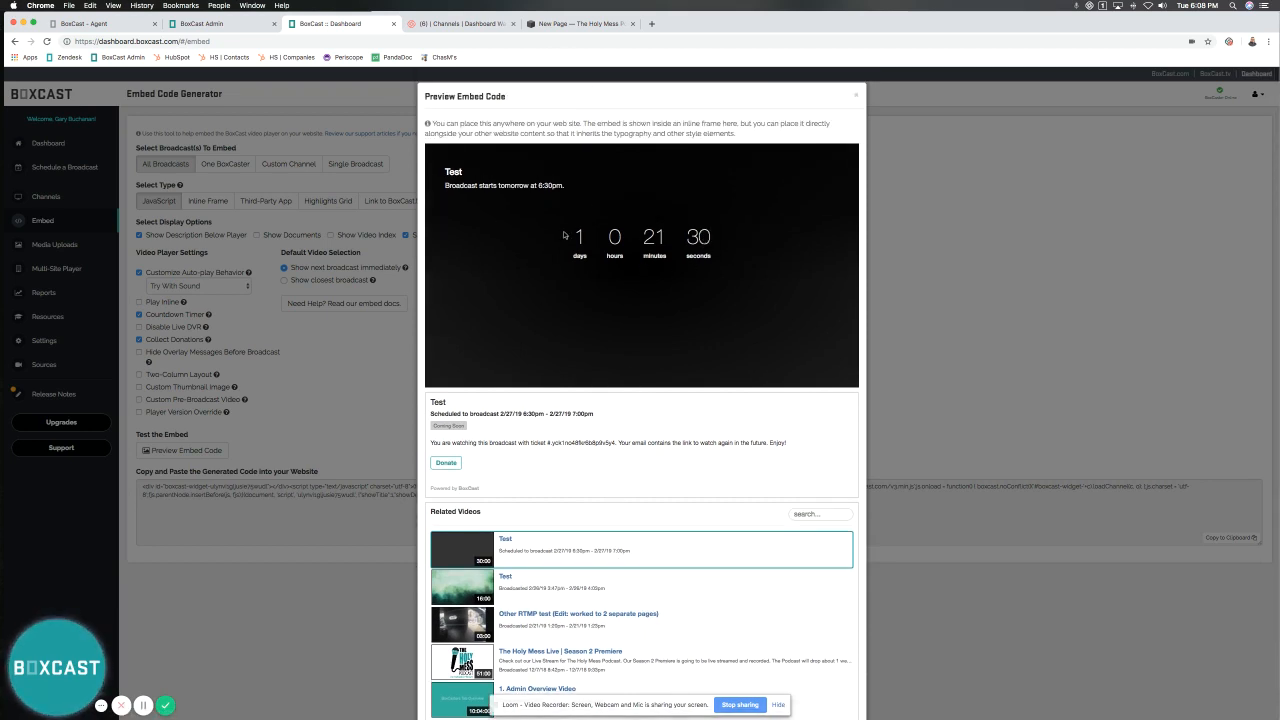
Close the preview and switch to the Inline Frame embed with countdown and donations.
left_click(856, 94)
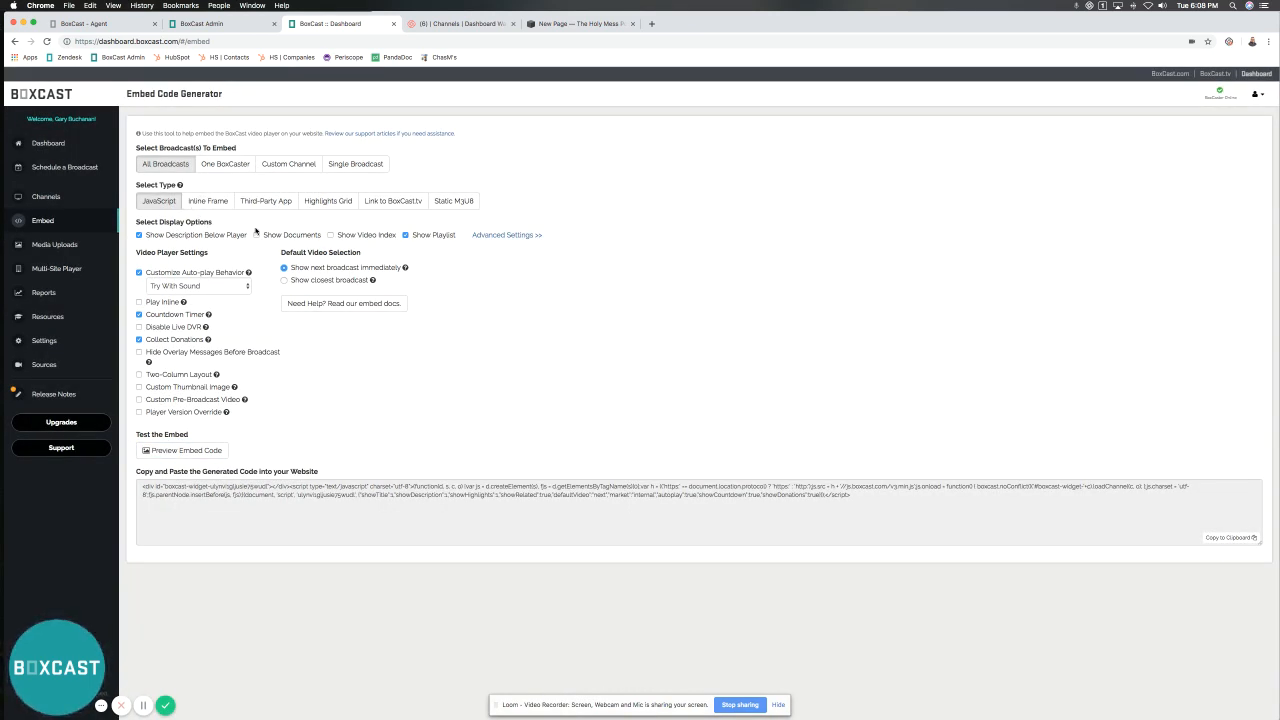
left_click(208, 201)
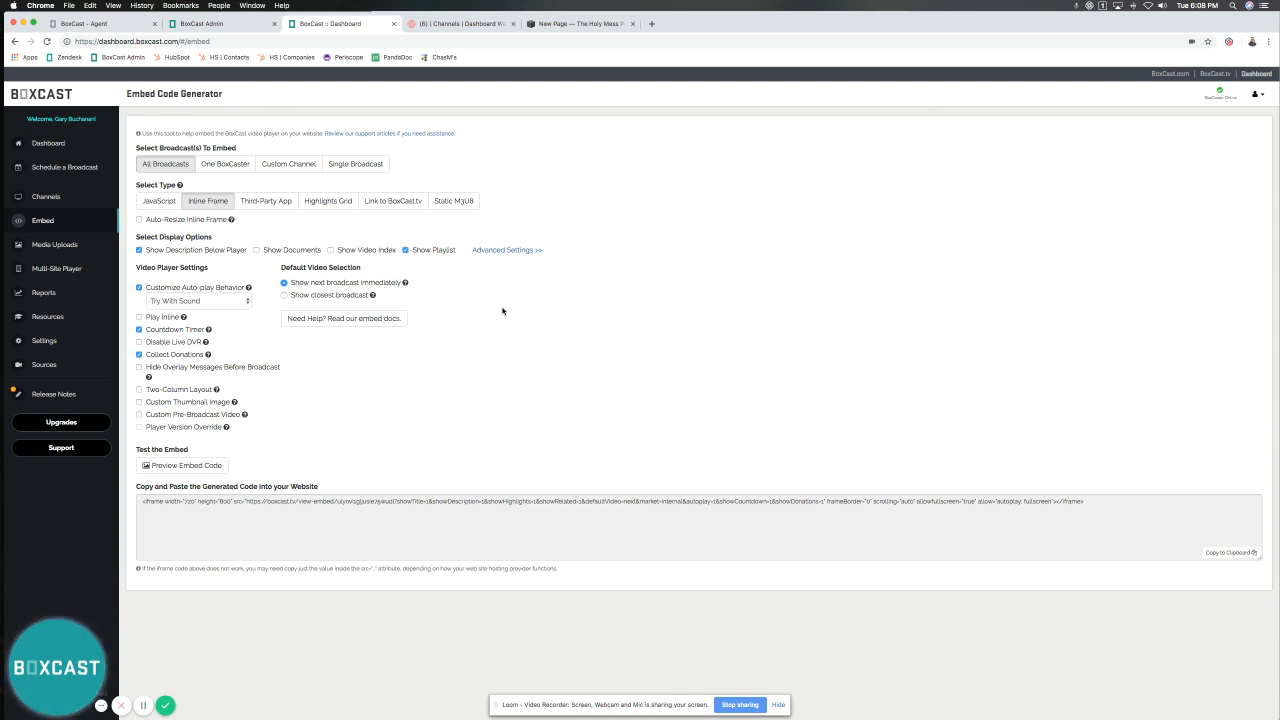
mouse_move(497, 319)
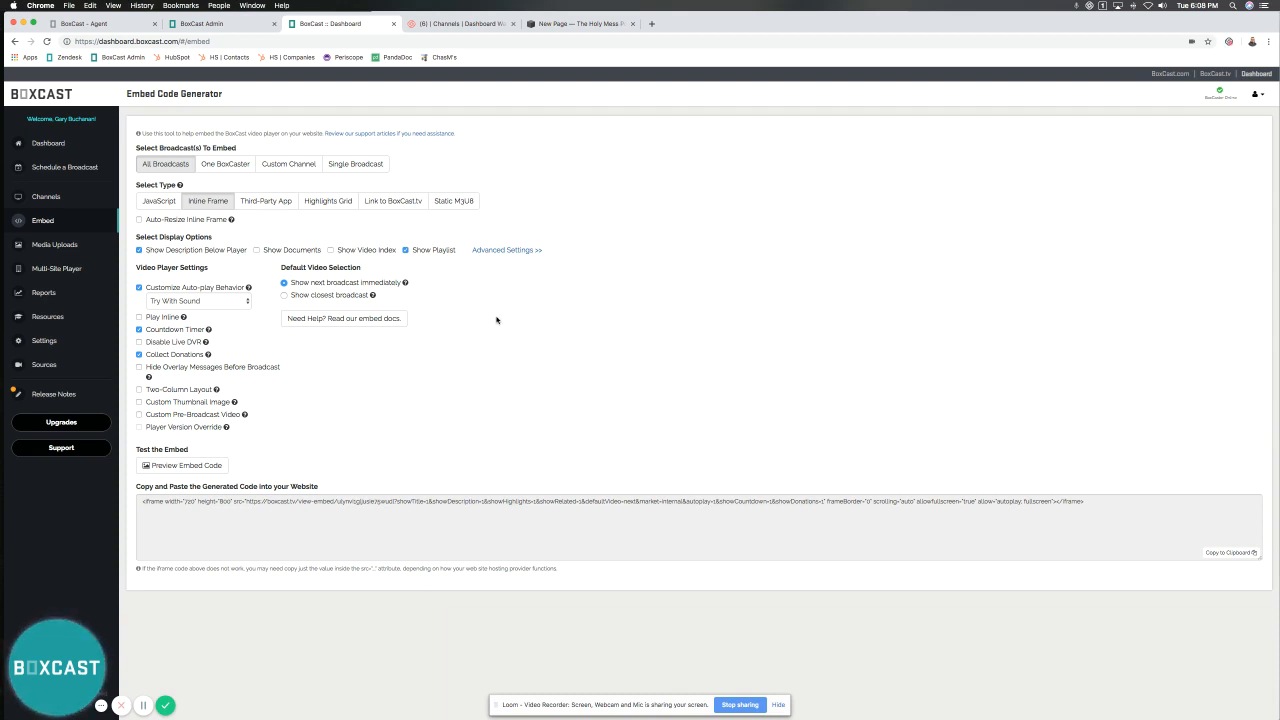
mouse_move(207, 390)
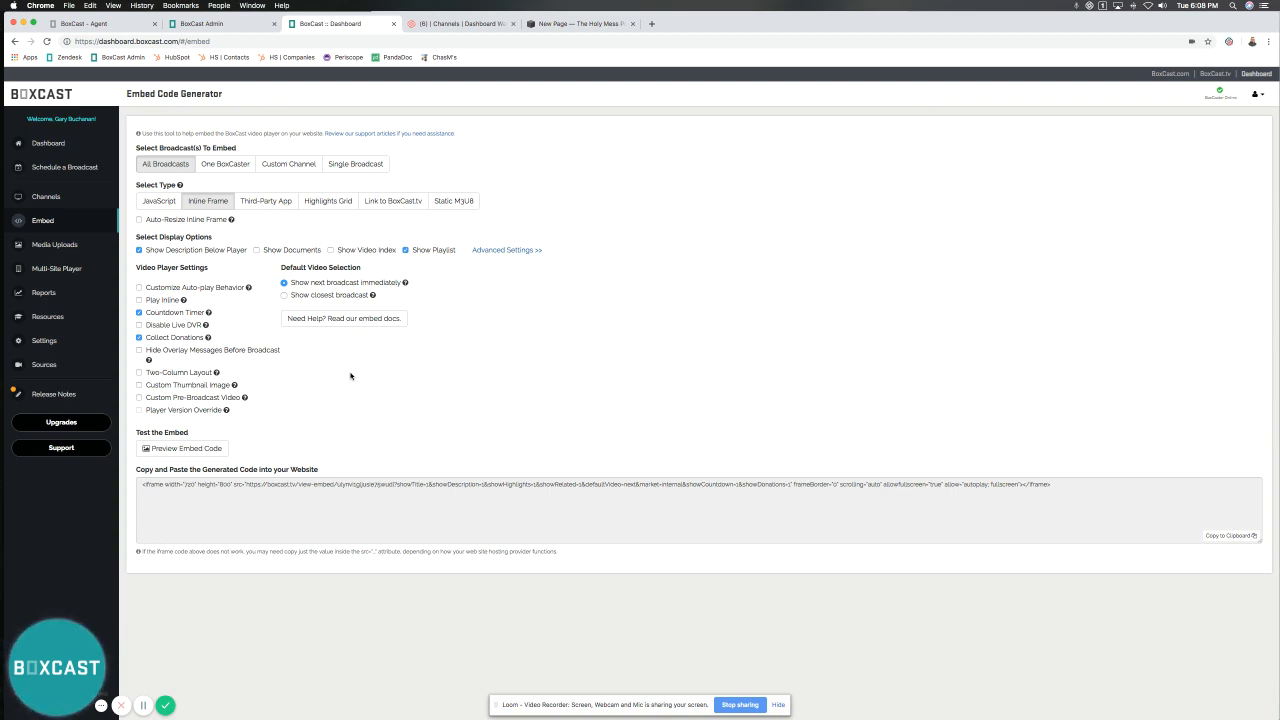
mouse_move(330, 400)
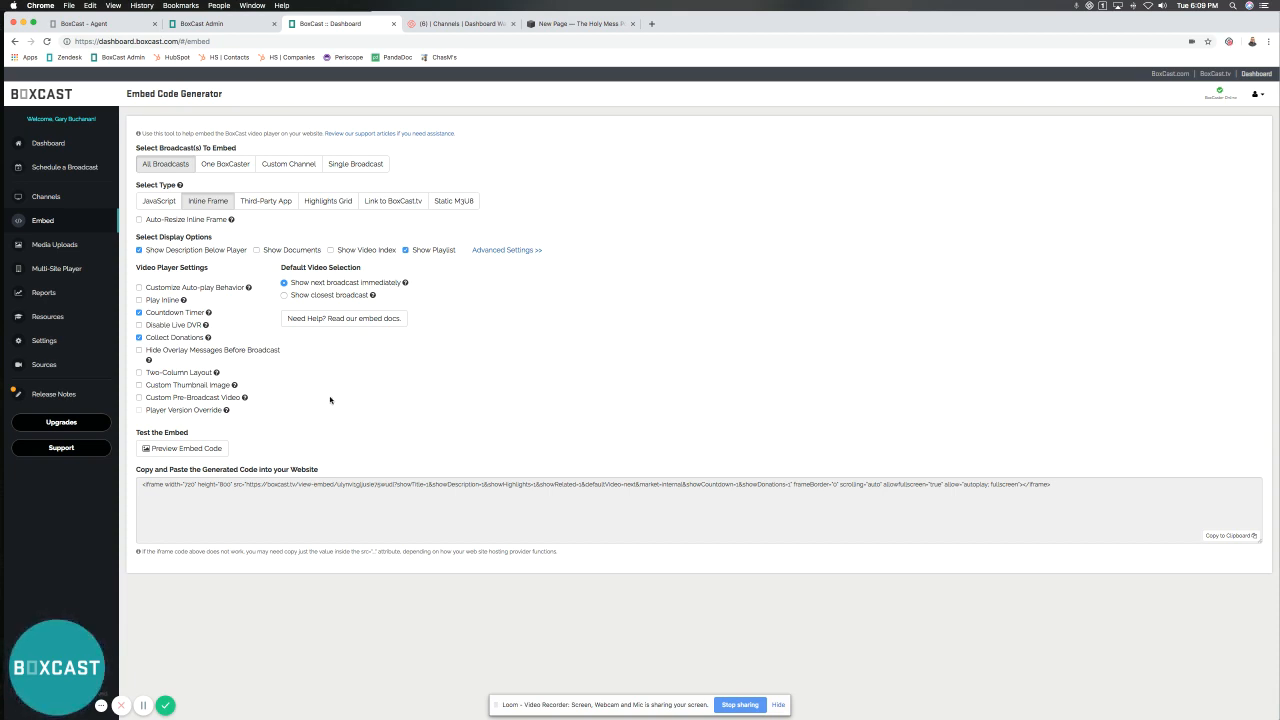
Disable custom auto-play and copy the inline-frame embed code with countdown and donations.
left_click(185, 448)
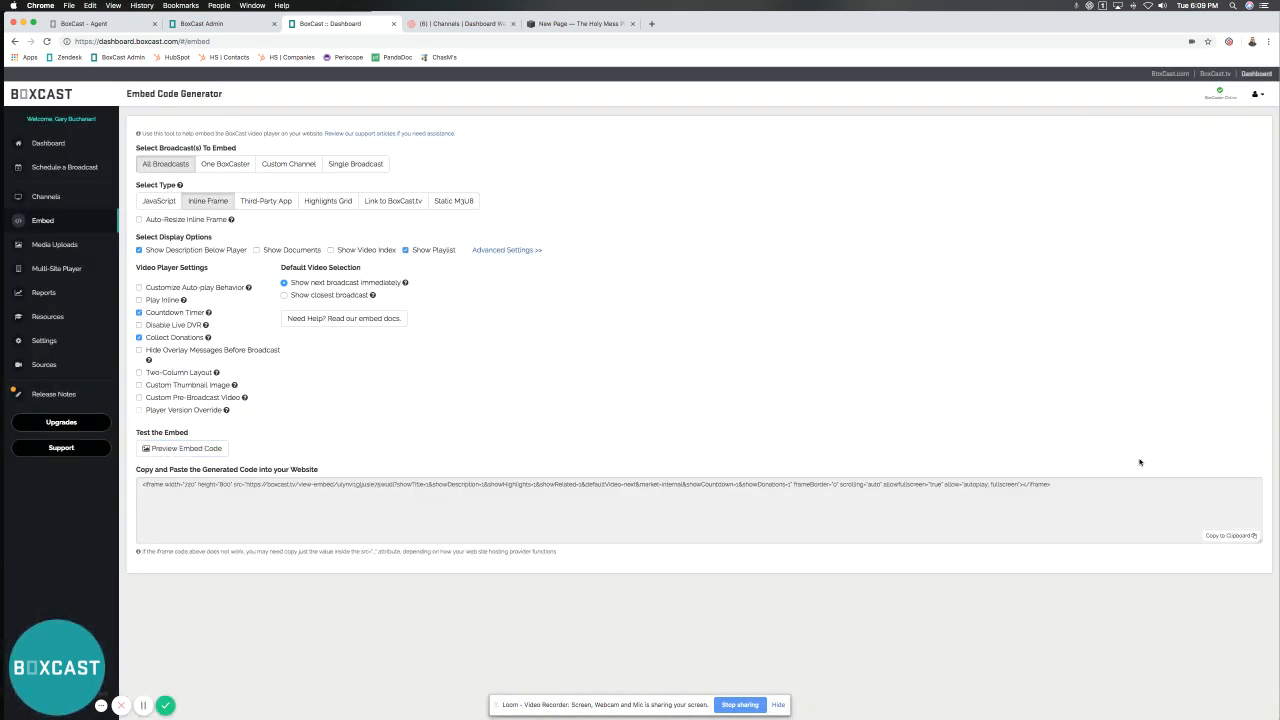
left_click(1230, 536)
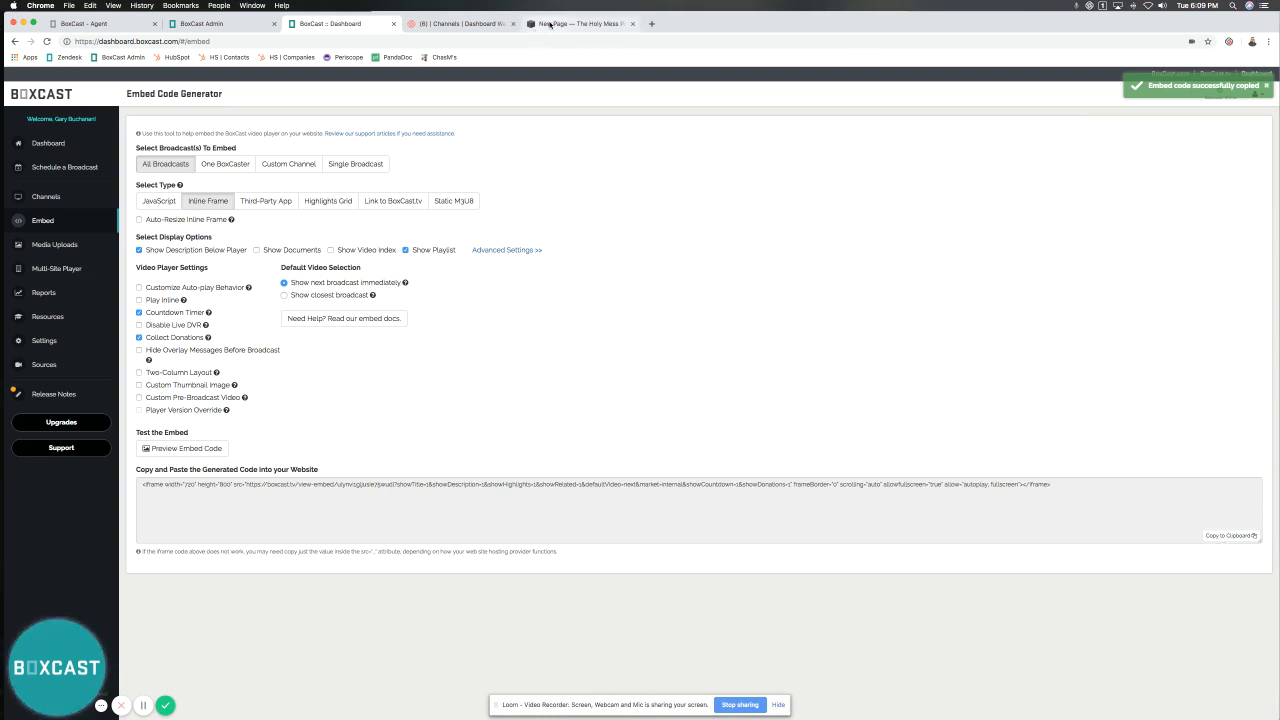
Add a Markdown block to the Squarespace page and apply the pasted BoxCast iframe code.
left_click(578, 23)
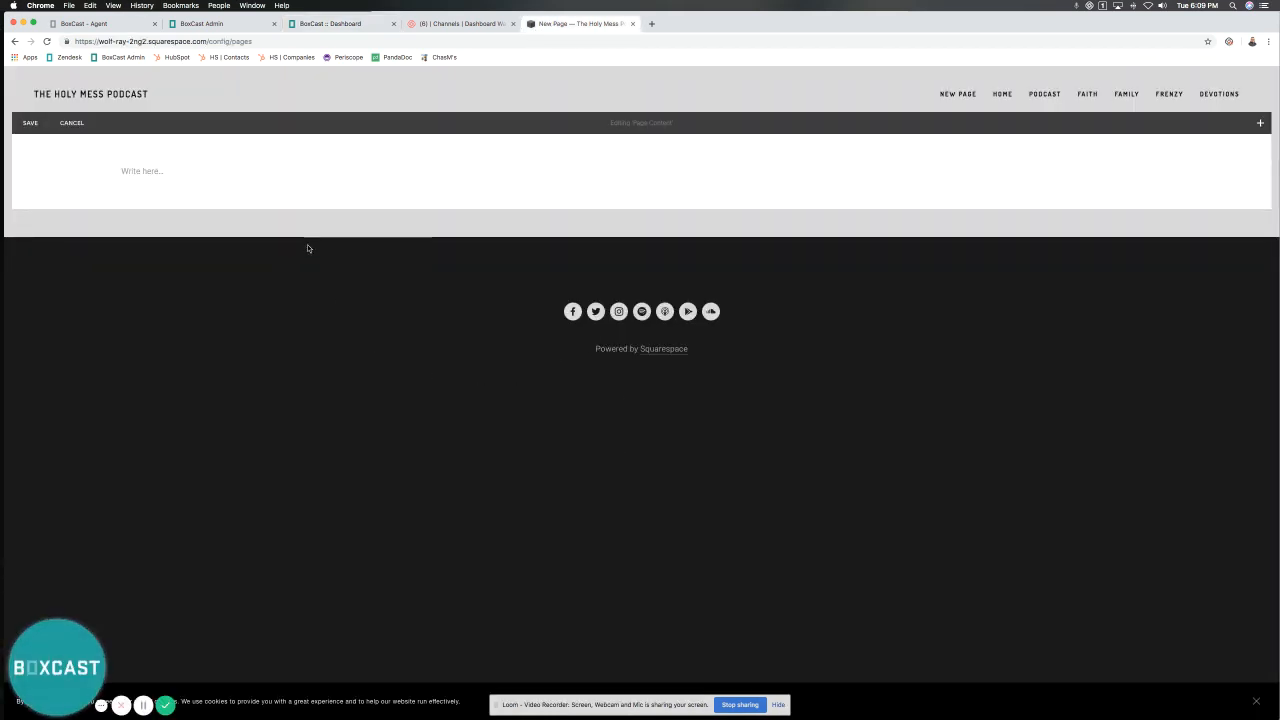
mouse_move(1041, 221)
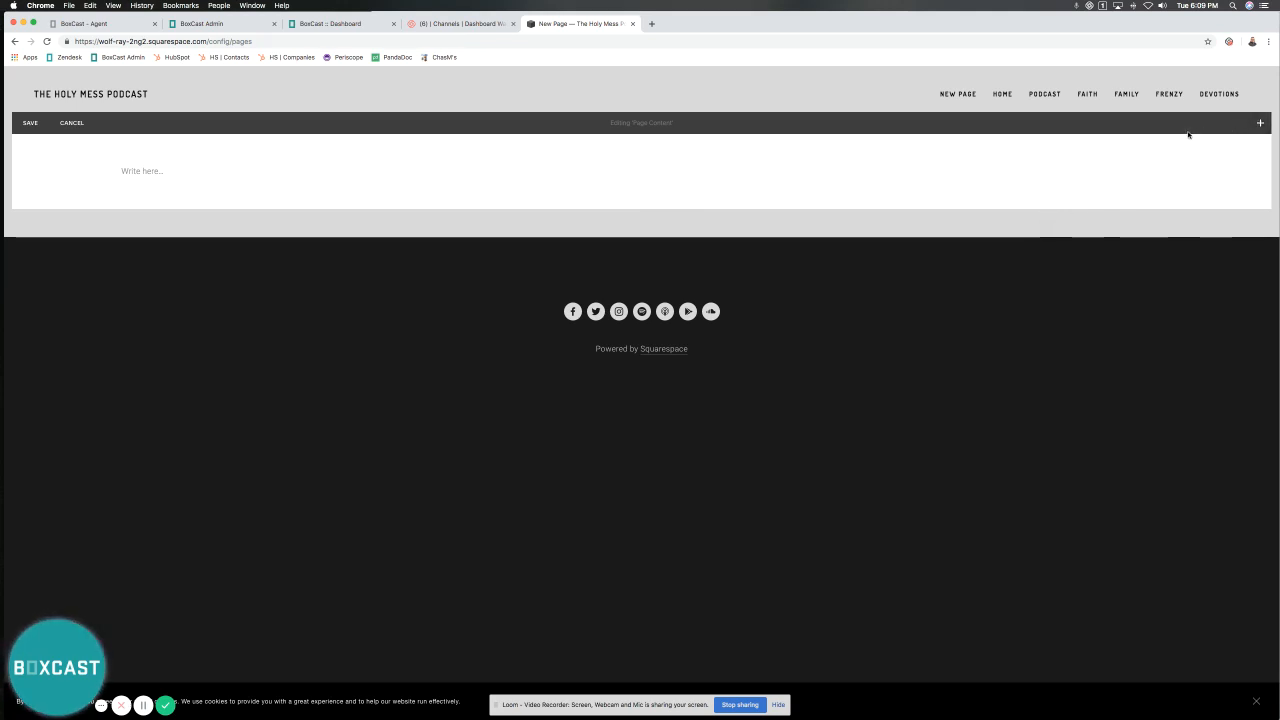
mouse_move(1237, 110)
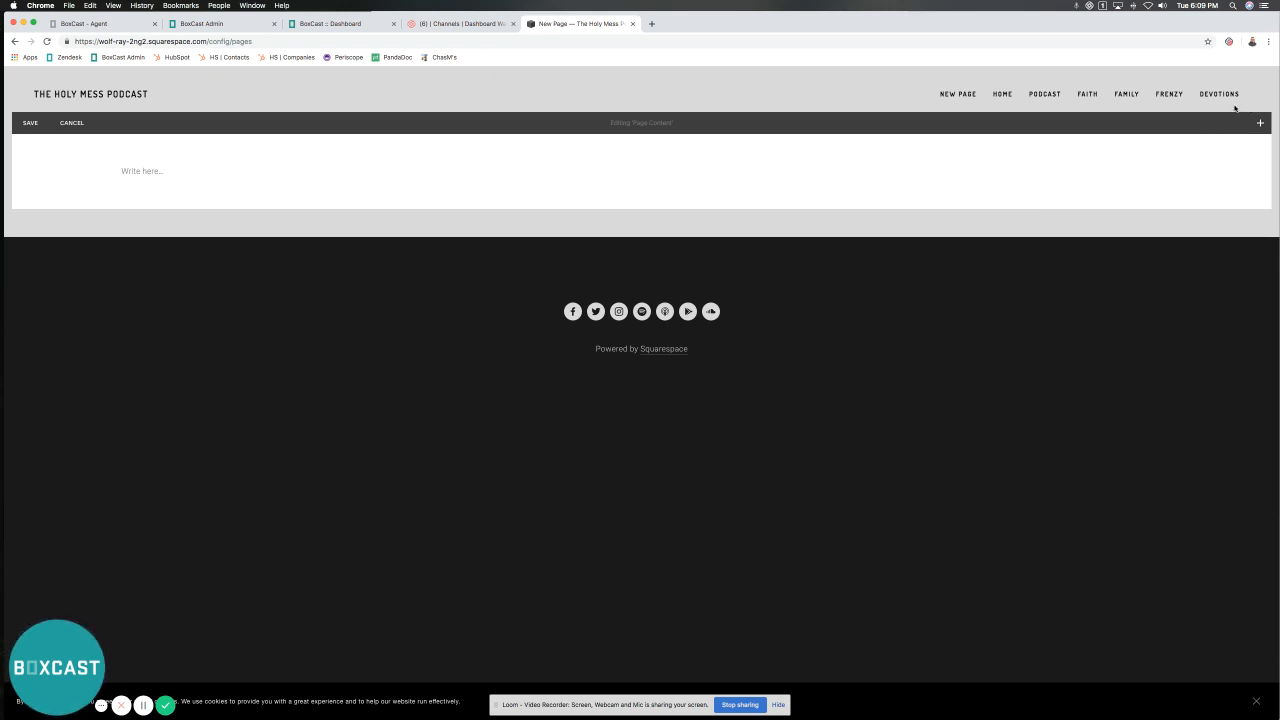
left_click(1261, 122)
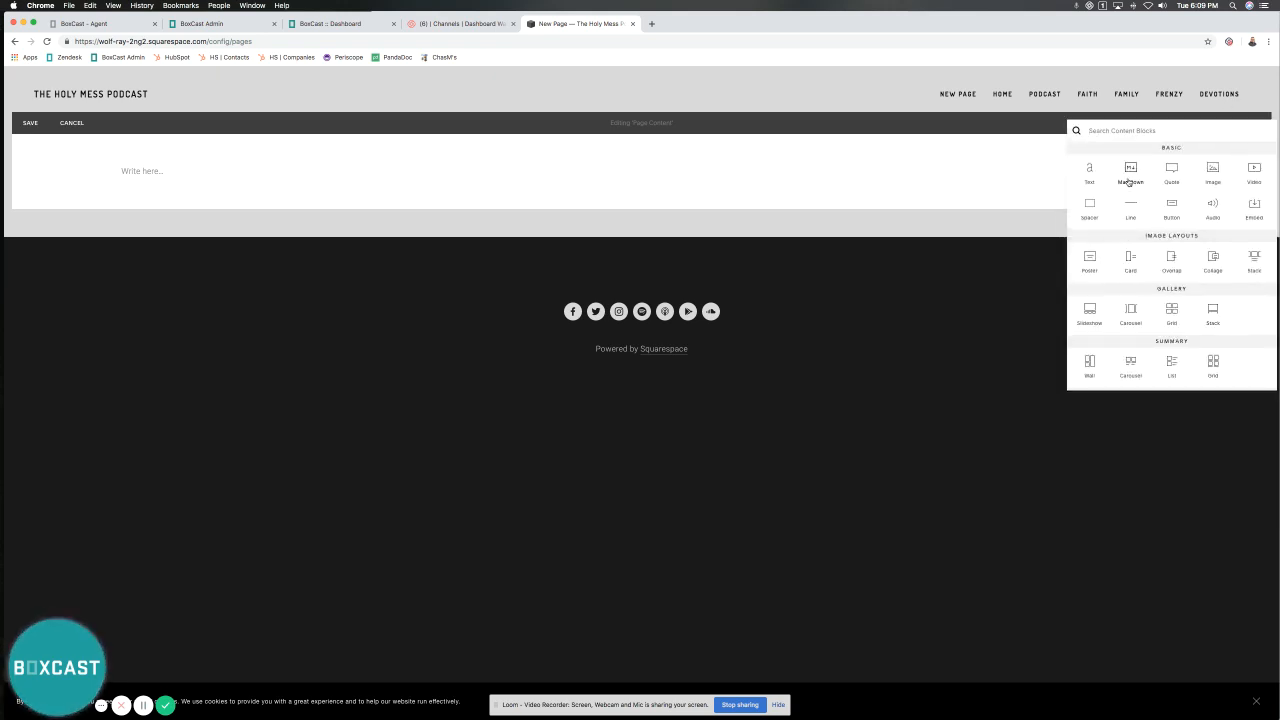
left_click(1130, 168)
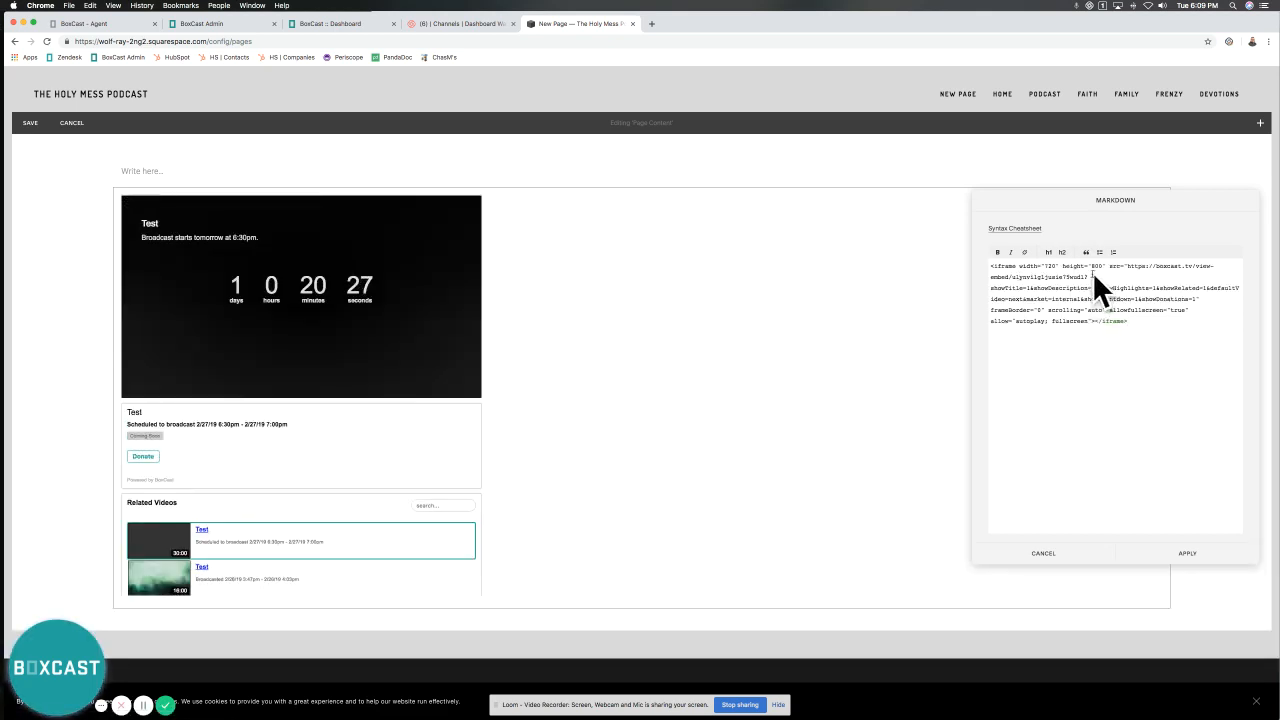
mouse_move(1076, 417)
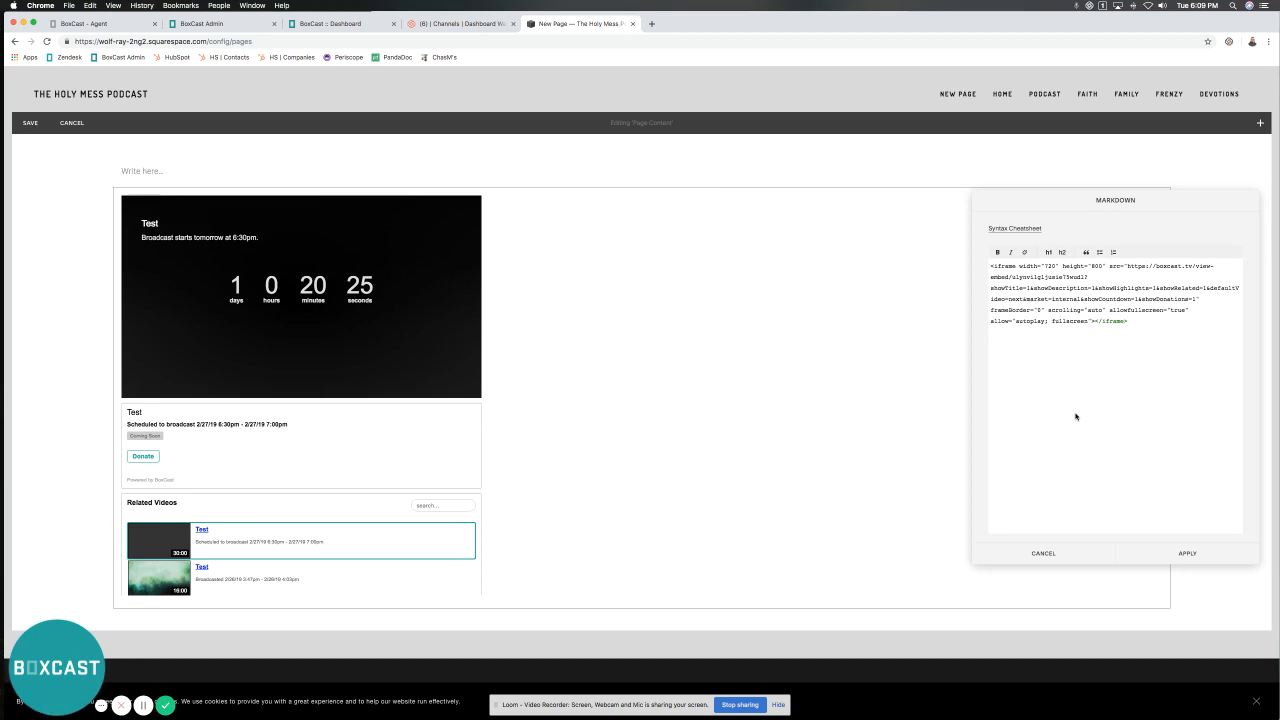
left_click(1187, 553)
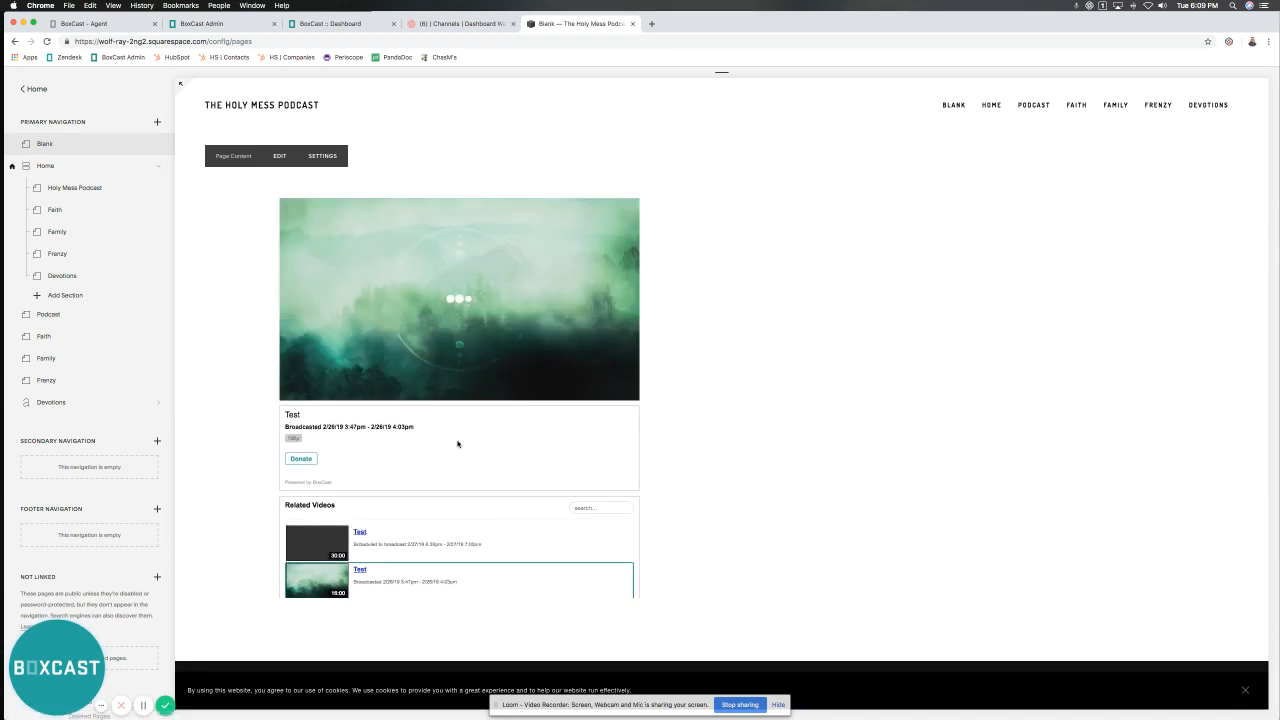
left_click(459, 298)
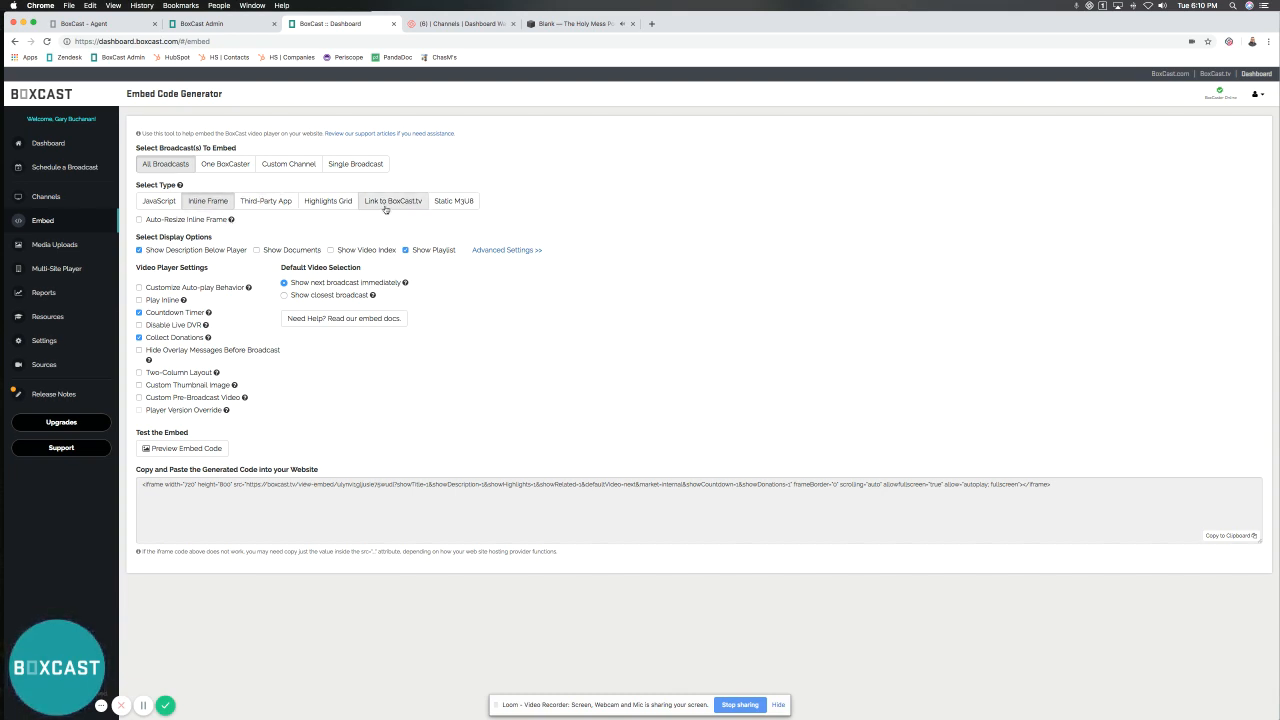
mouse_move(330, 179)
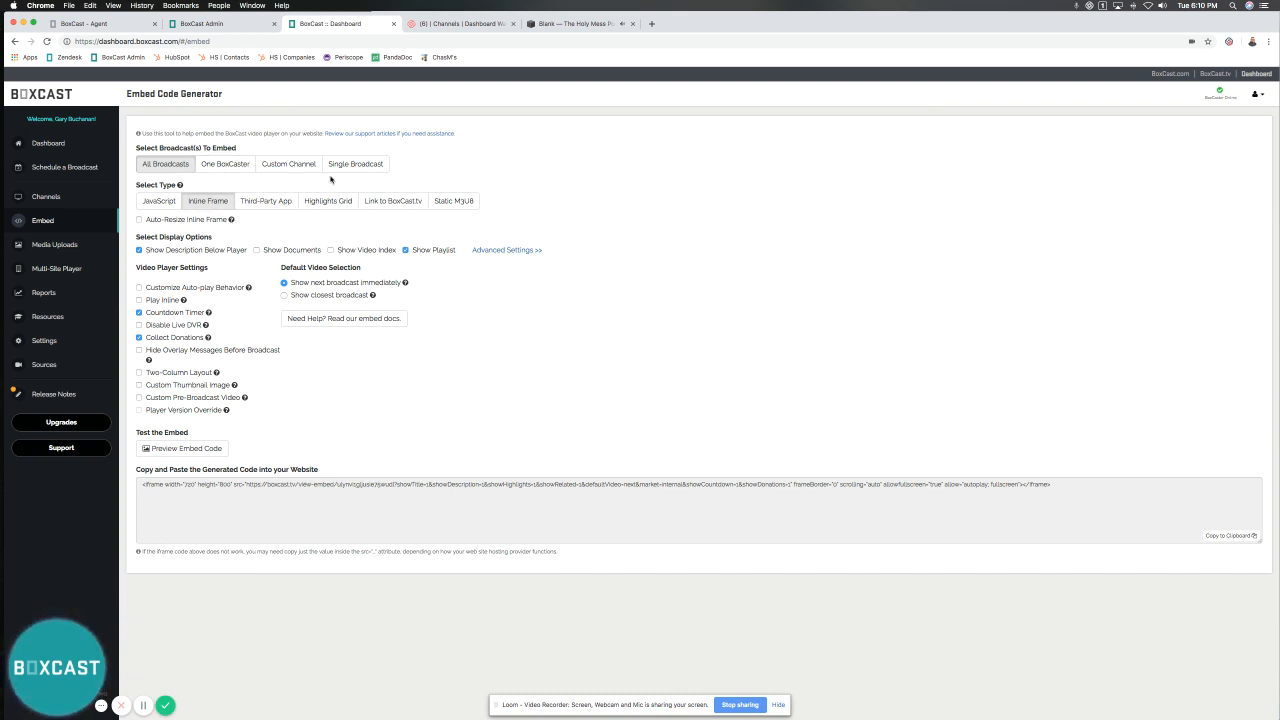
mouse_move(590, 172)
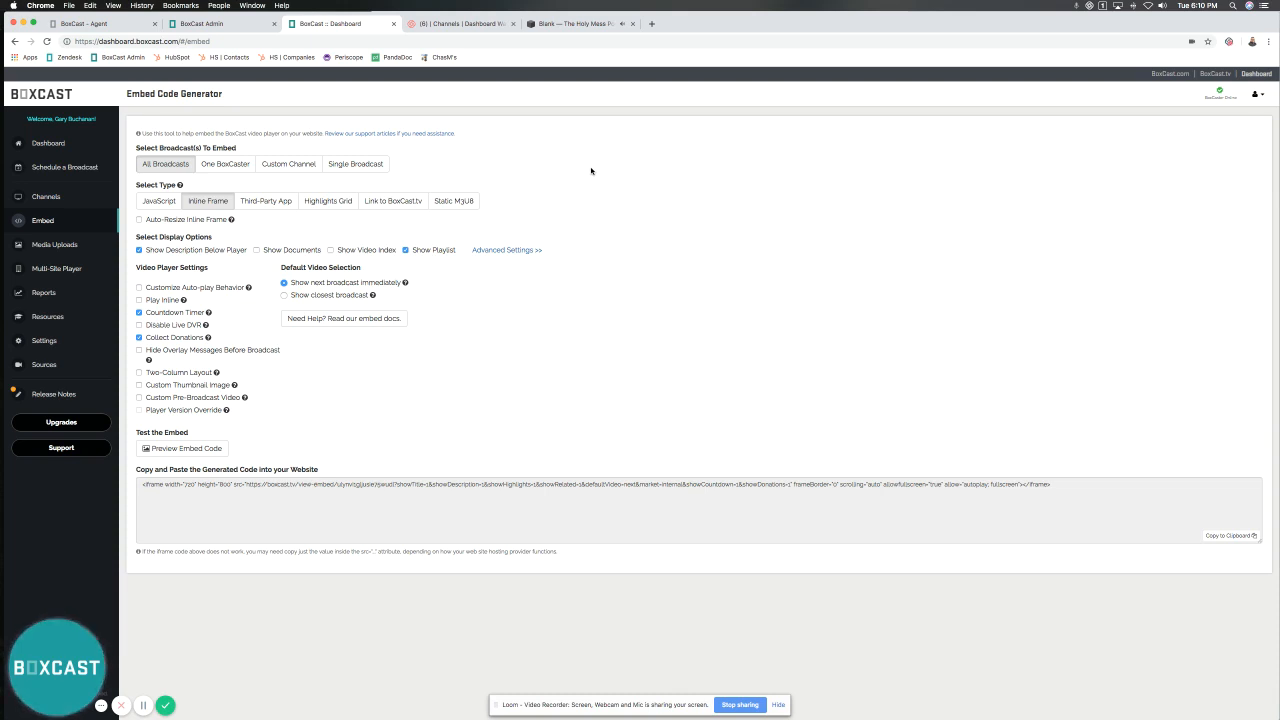
mouse_move(561, 225)
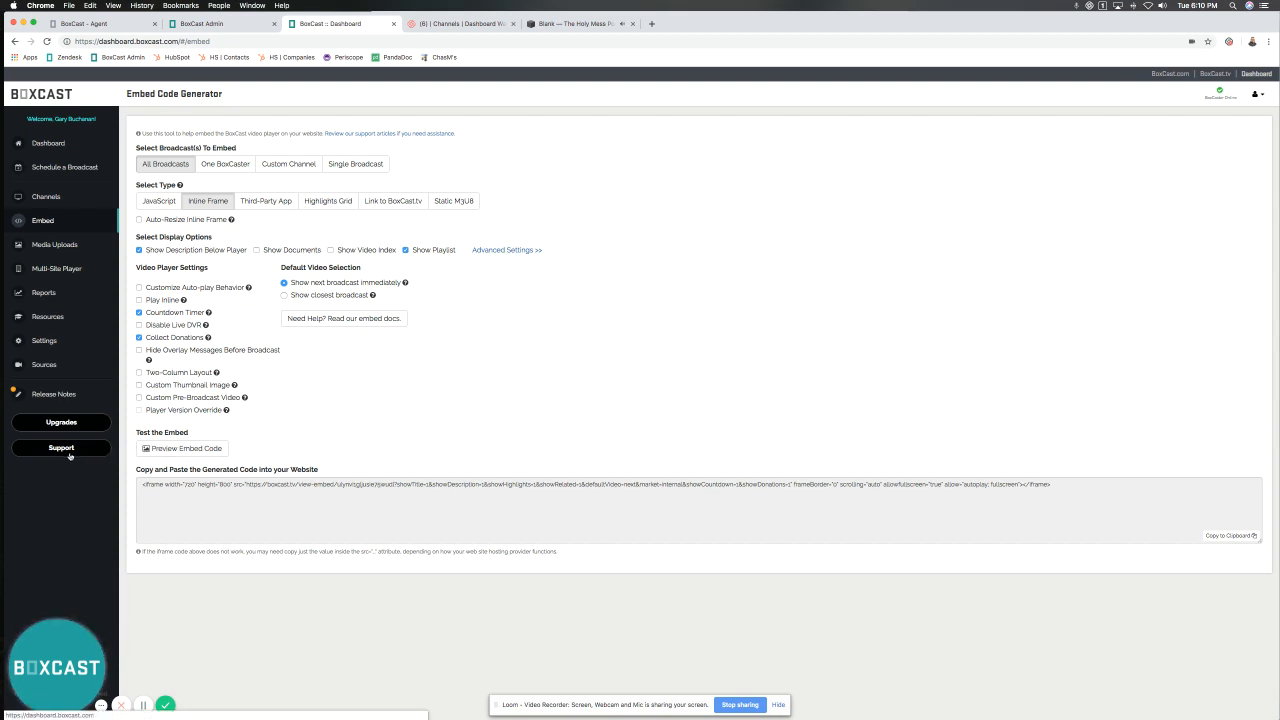
left_click(61, 447)
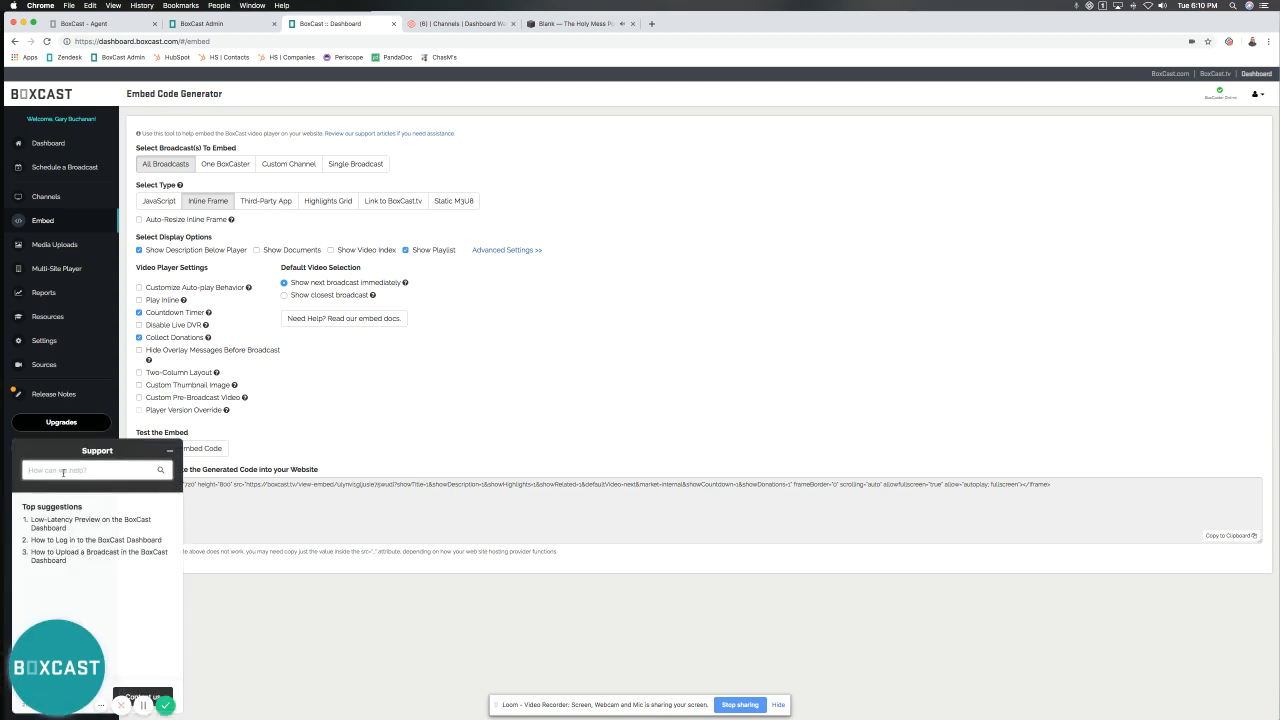
type("embed")
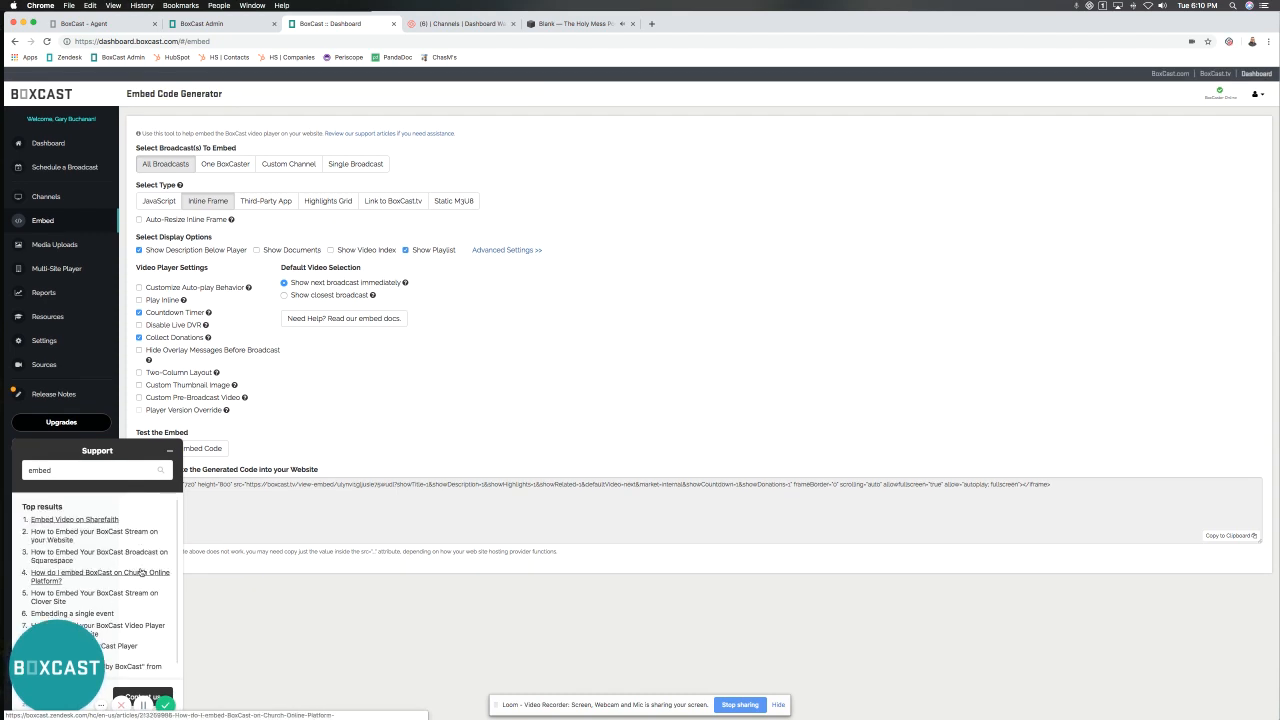
left_click(169, 450)
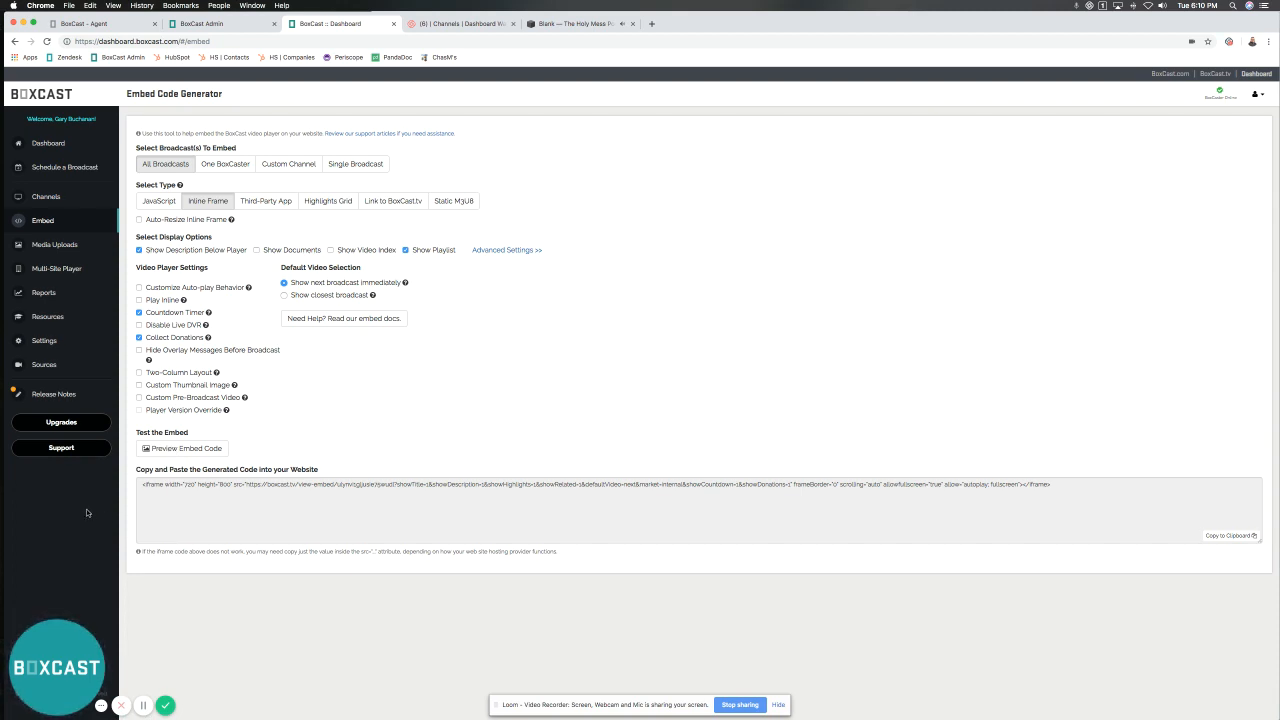
mouse_move(452, 425)
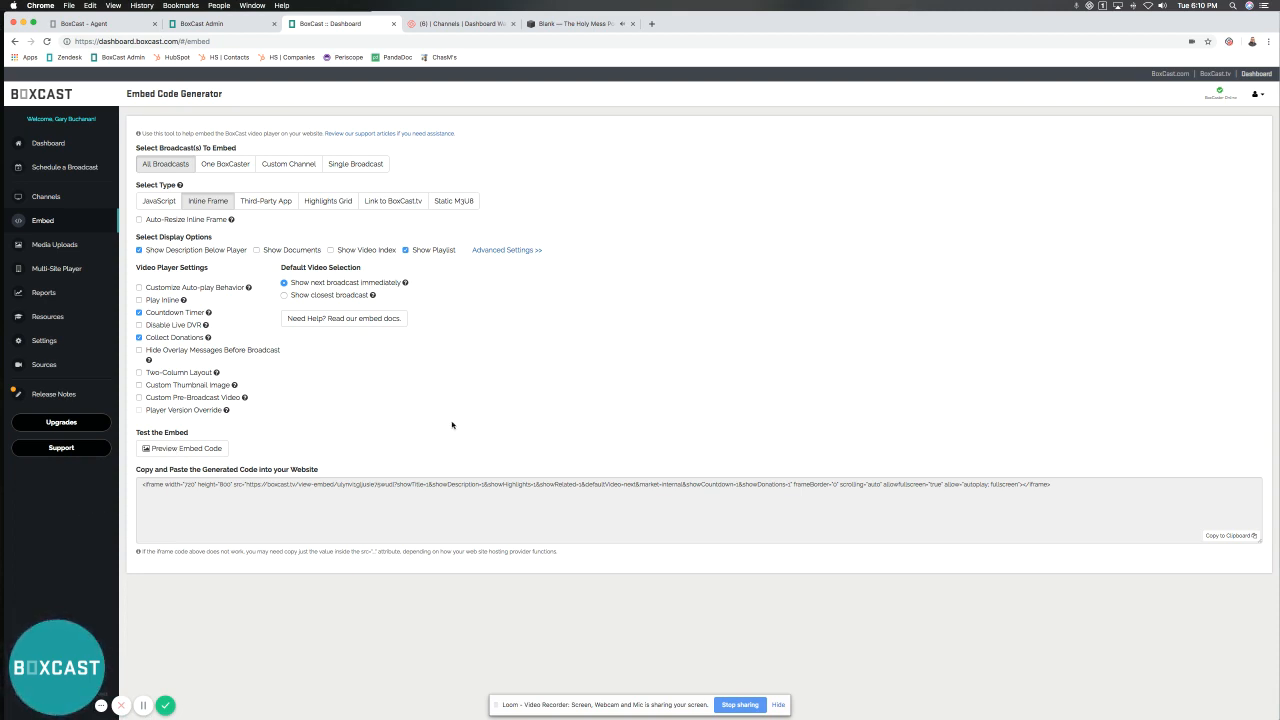
mouse_move(453, 420)
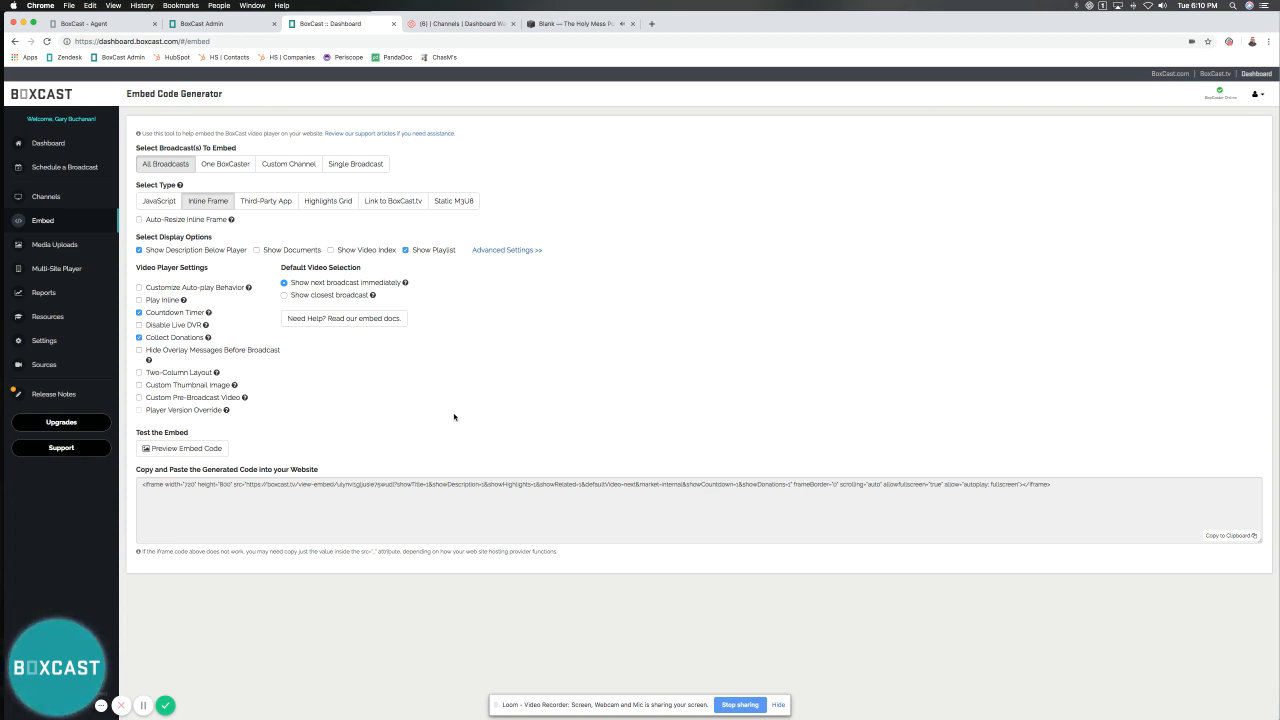